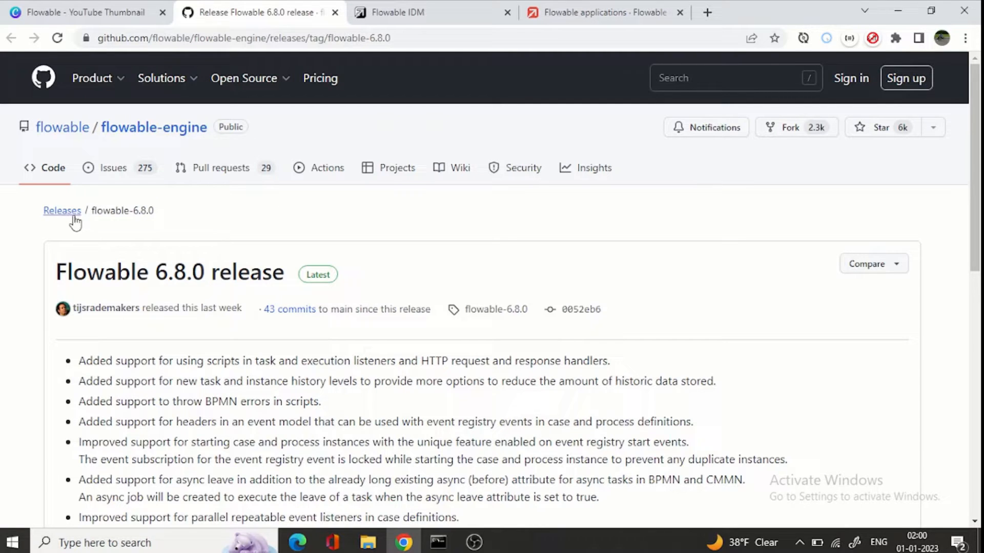
mouse_move(137, 227)
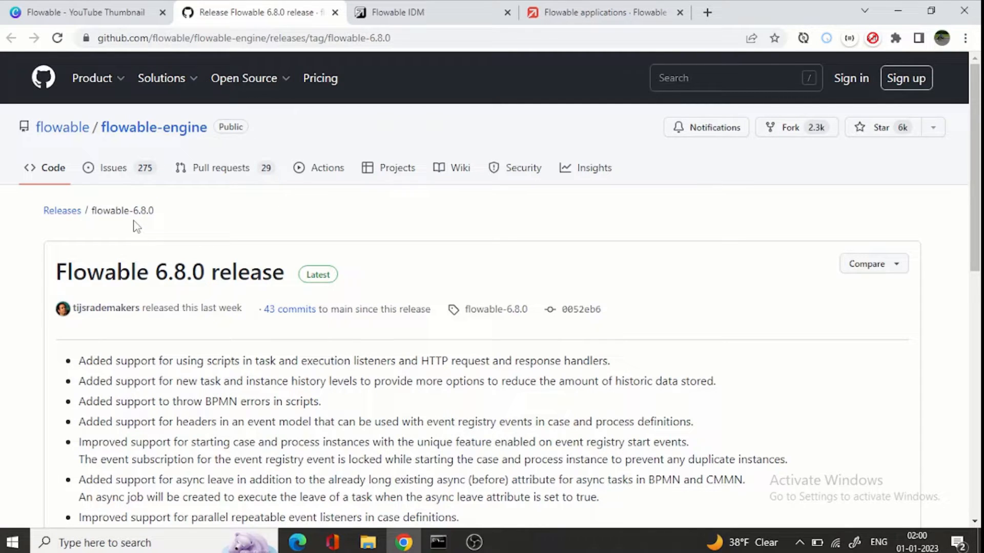
Step: Scroll the Flowable 6.8.0 release page down to the Assets list showing flowable-6.8.0.zip
scroll(down, 3)
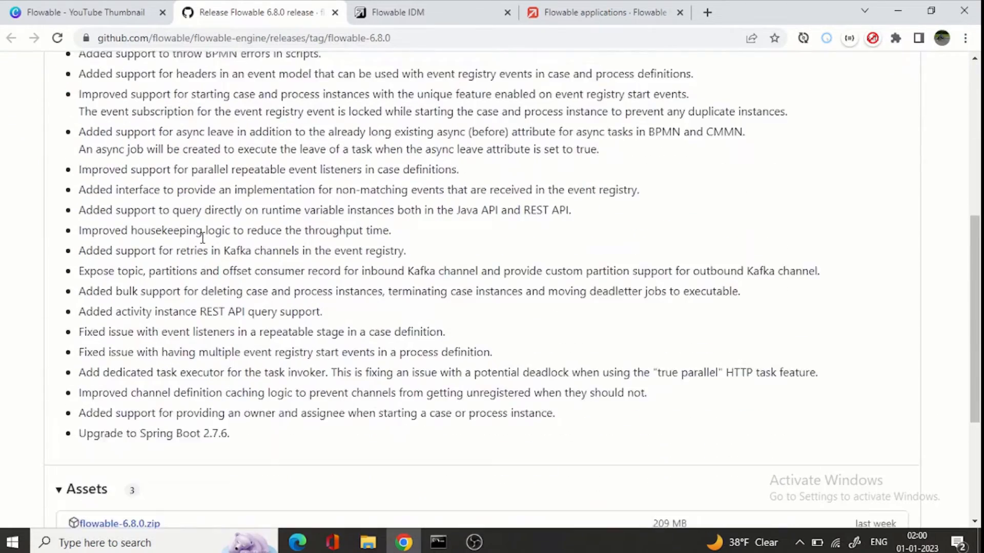
scroll(down, 3)
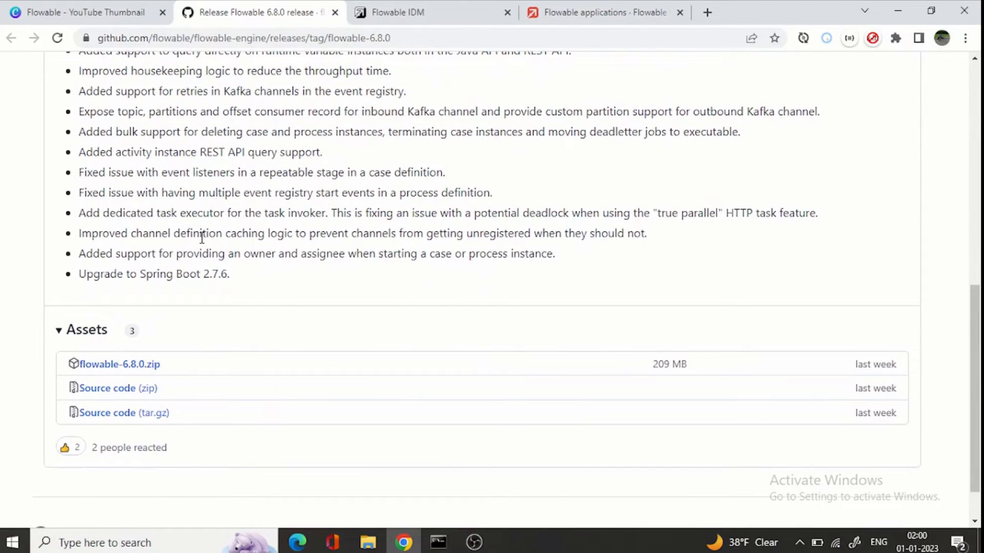
mouse_move(209, 277)
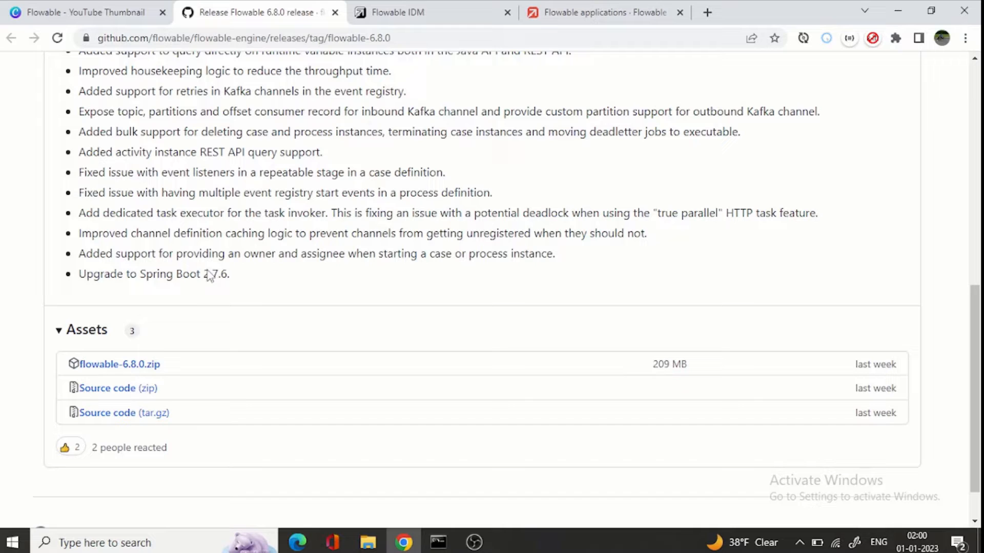
mouse_move(119, 364)
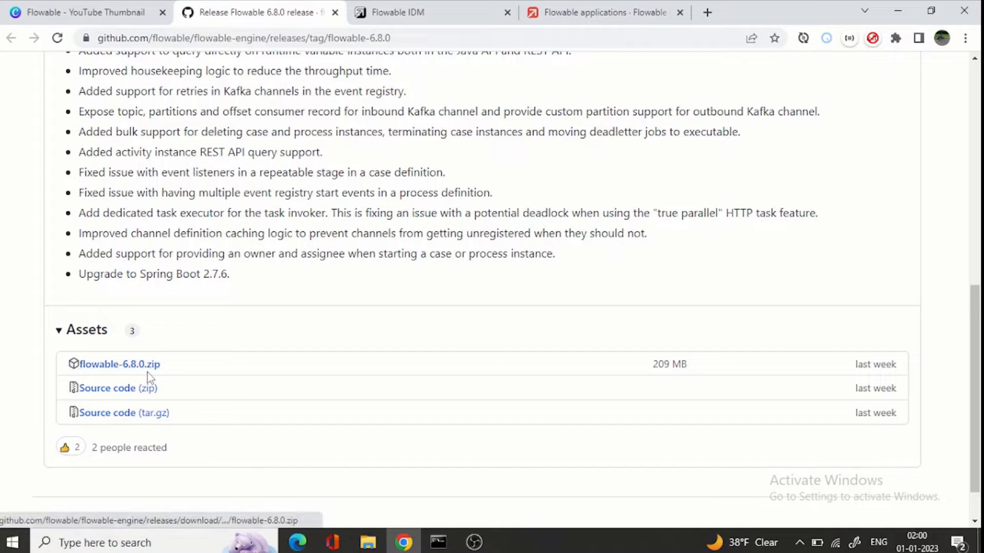
mouse_move(103, 370)
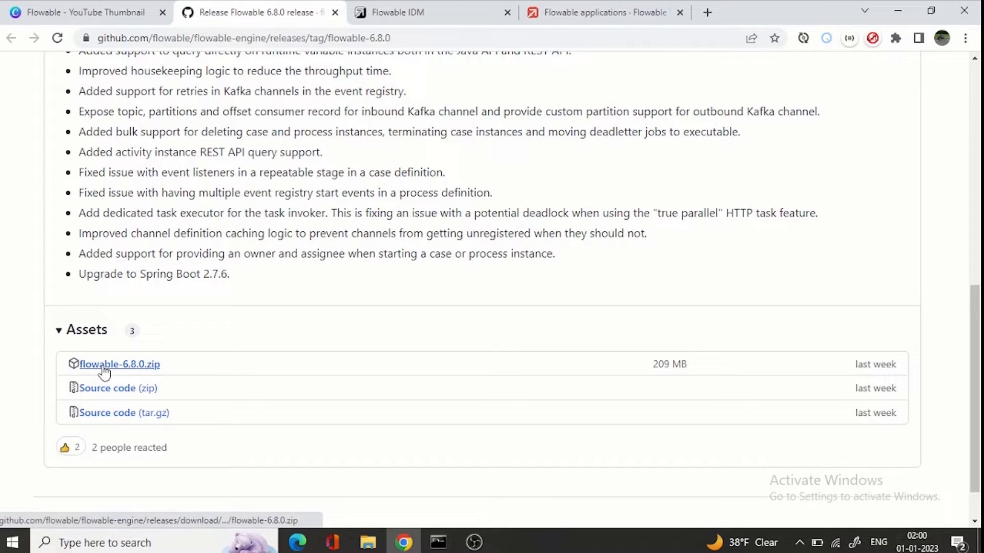
mouse_move(385, 461)
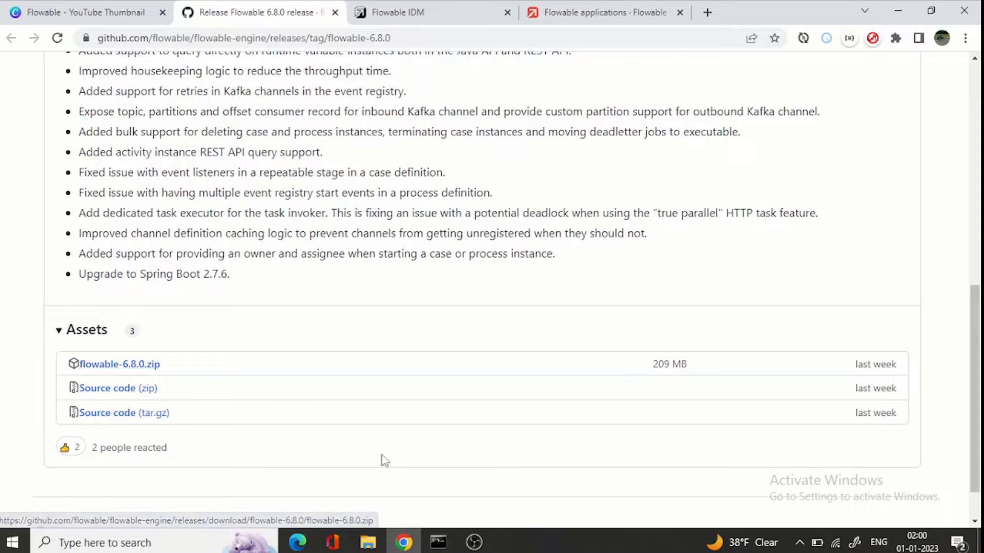
Step: Browse into the extracted flowable-6.8.0 folder's wars directory and select flowable-ui.war
click(369, 542)
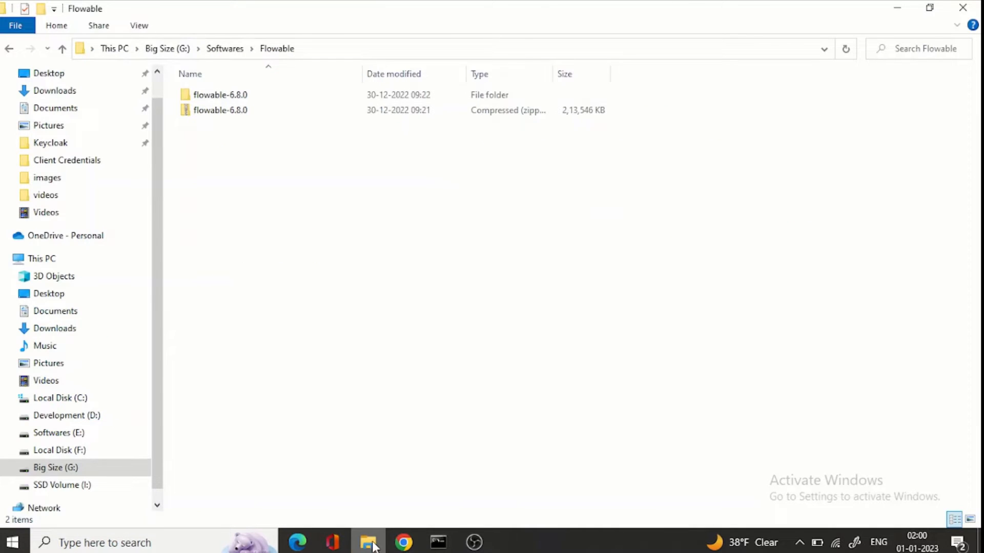
click(220, 110)
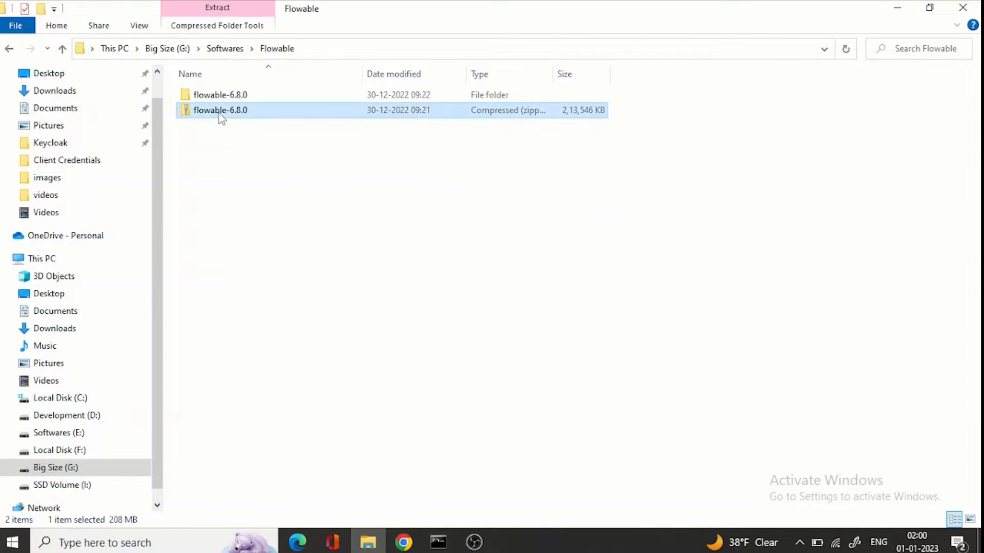
mouse_move(304, 178)
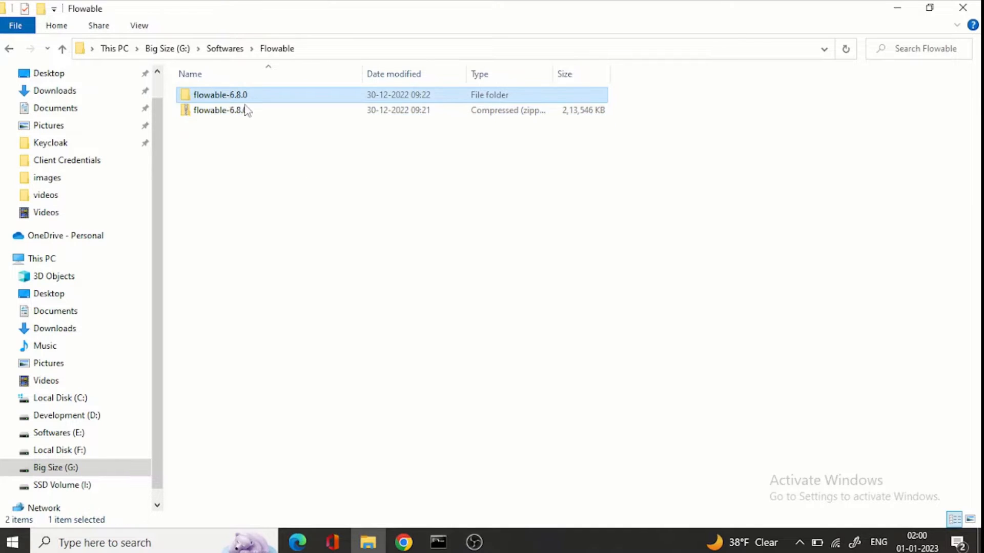
double_click(220, 95)
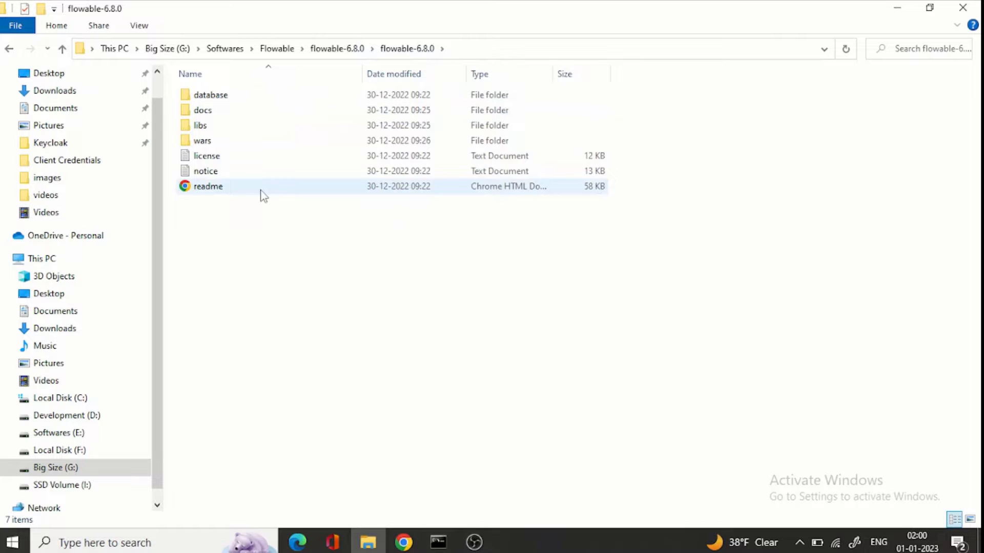
click(201, 141)
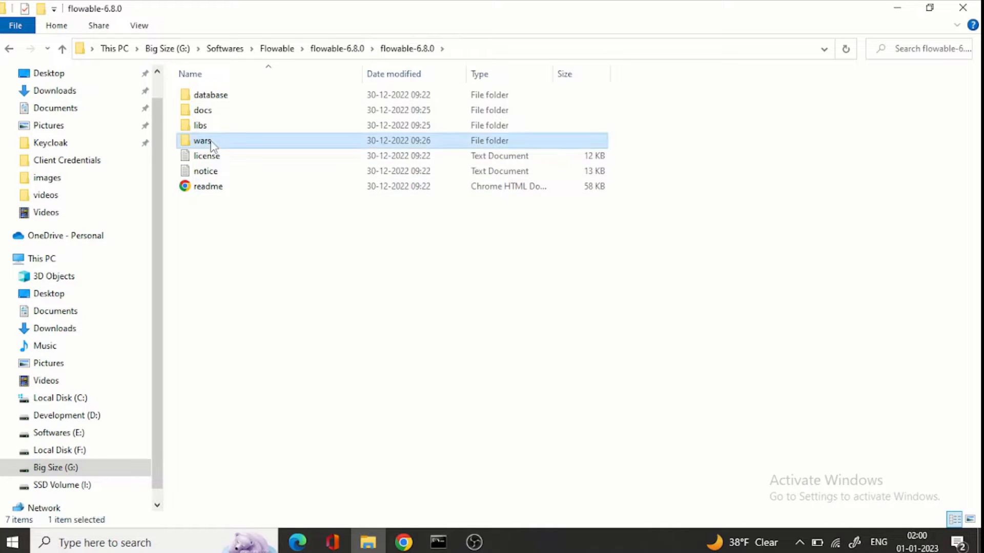
double_click(201, 140)
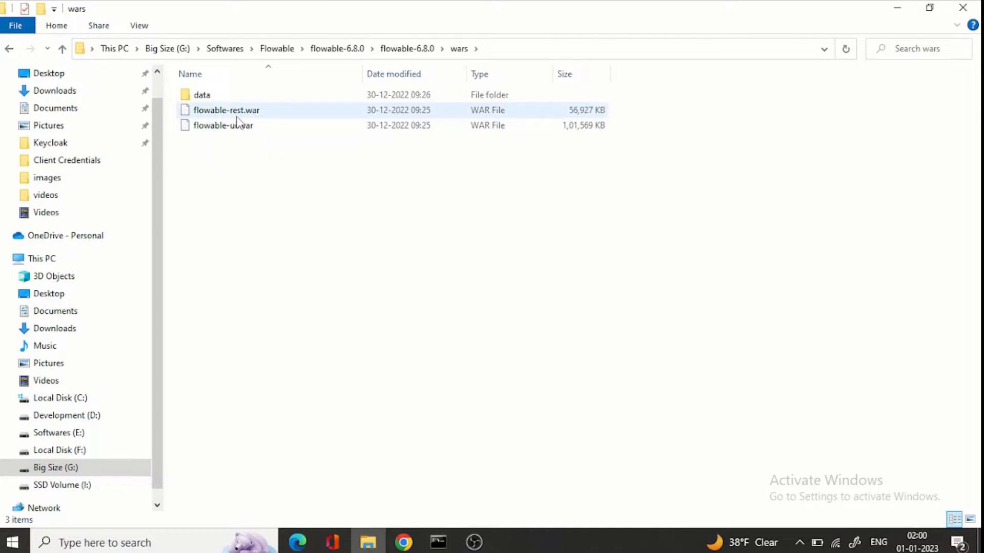
mouse_move(251, 122)
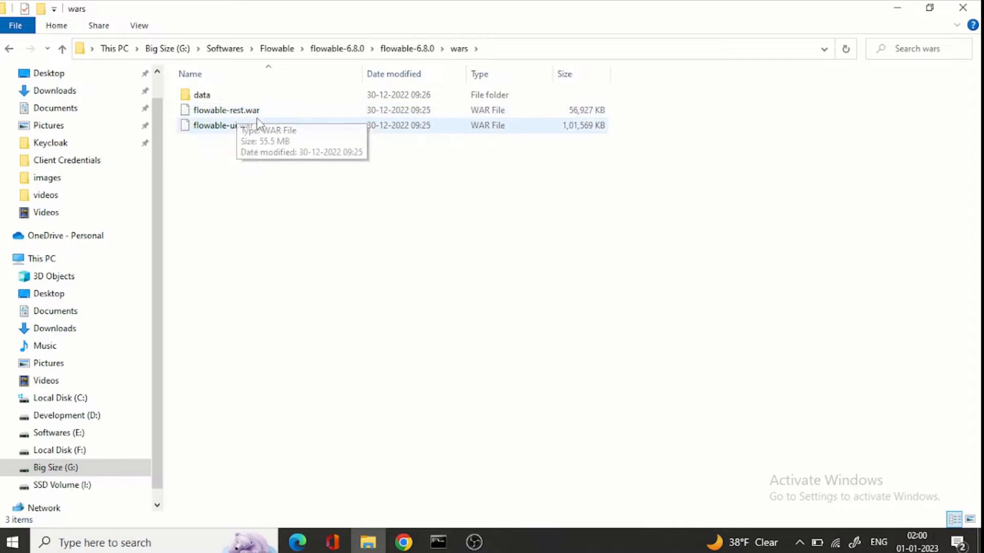
mouse_move(227, 131)
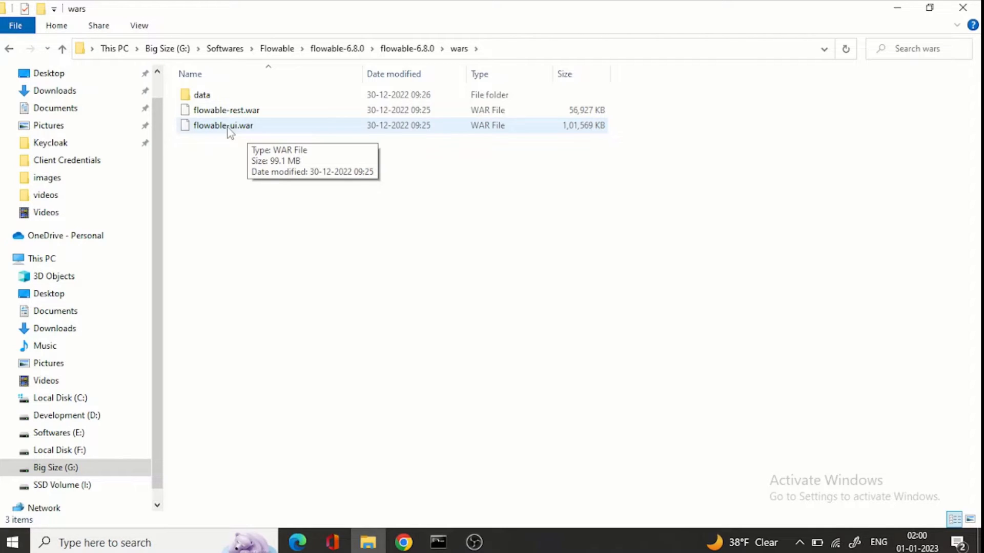
click(223, 125)
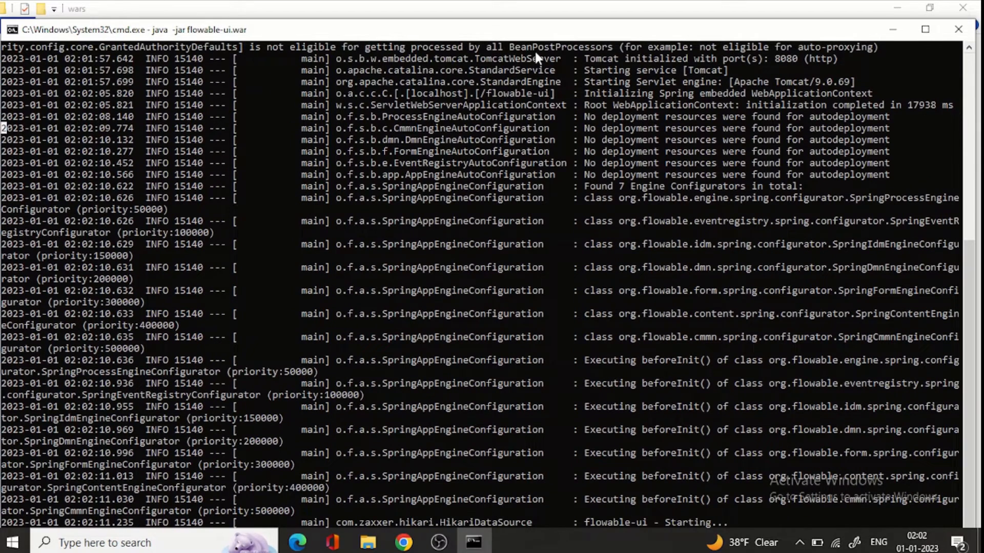
mouse_move(933, 55)
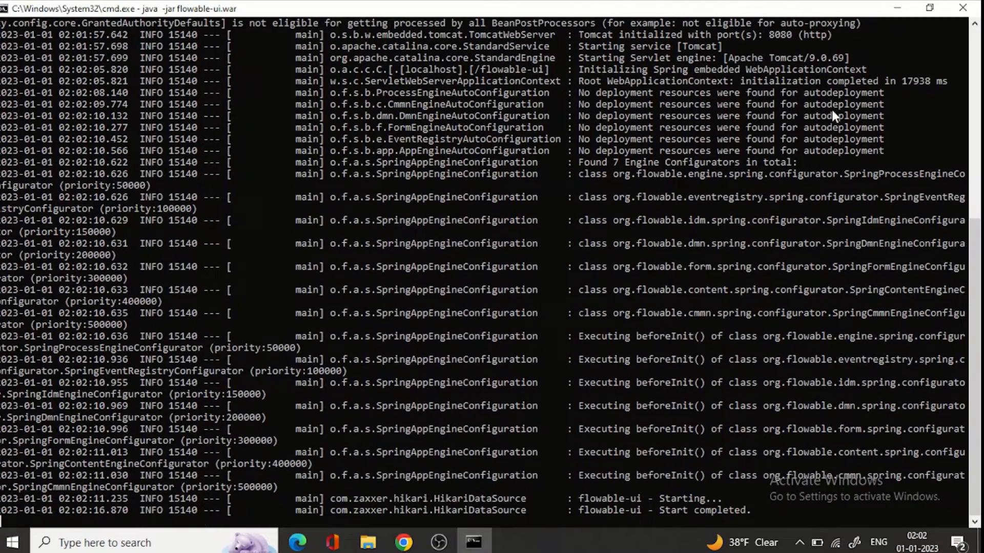
mouse_move(706, 546)
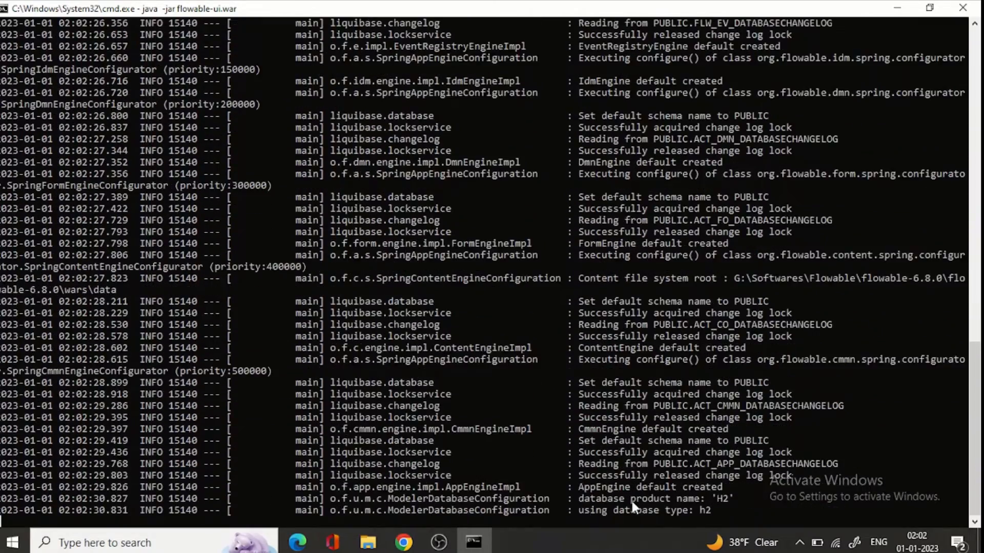
Step: Scroll through the flowable-ui.war startup log as Tomcat starts on port 8080
scroll(down, 3)
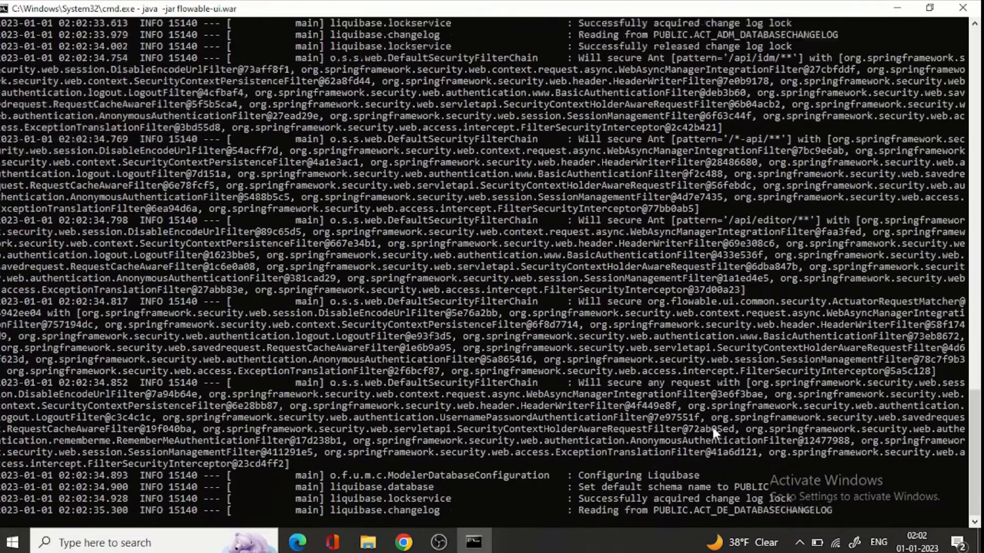
scroll(down, 3)
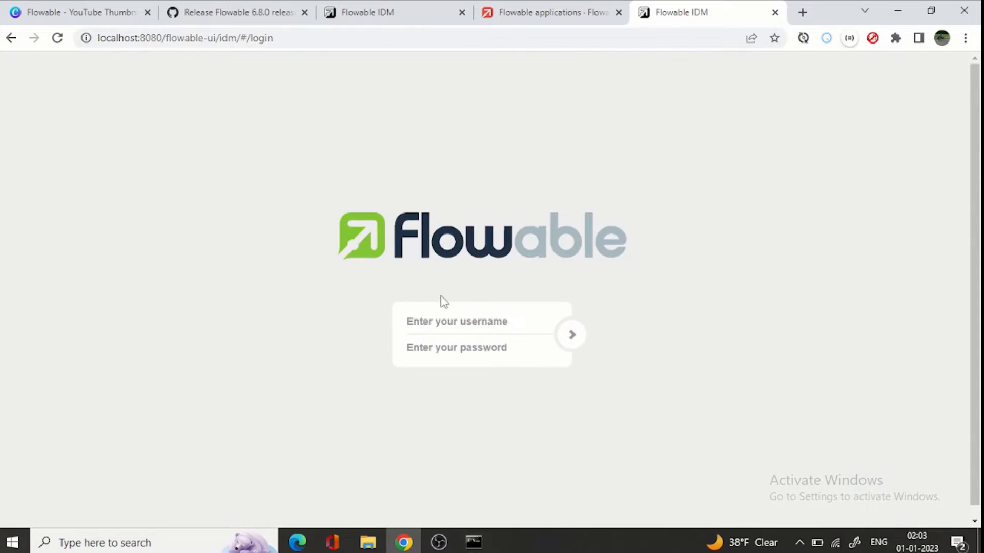
Step: Log into Flowable UI as admin and decline Chrome's offer to save the password
text(admin)
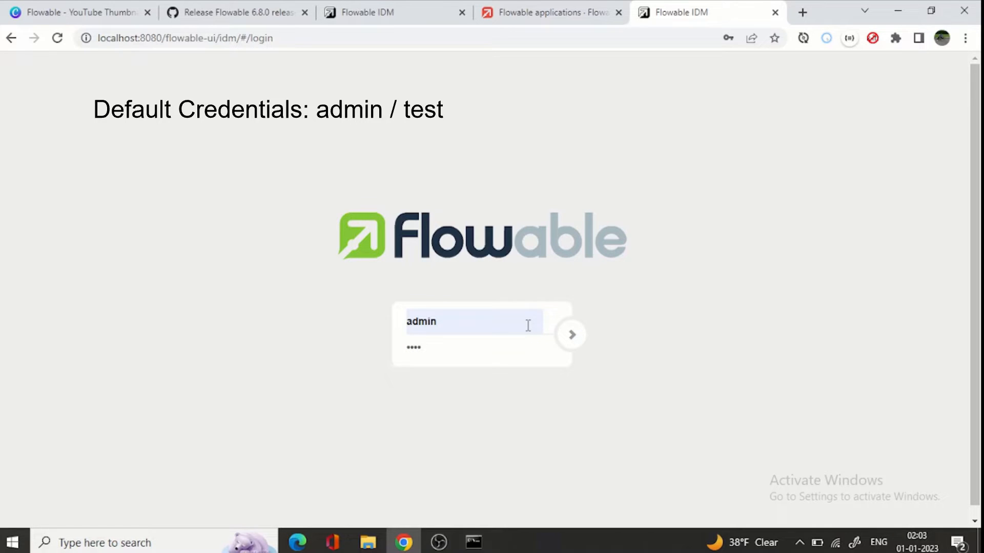
click(571, 334)
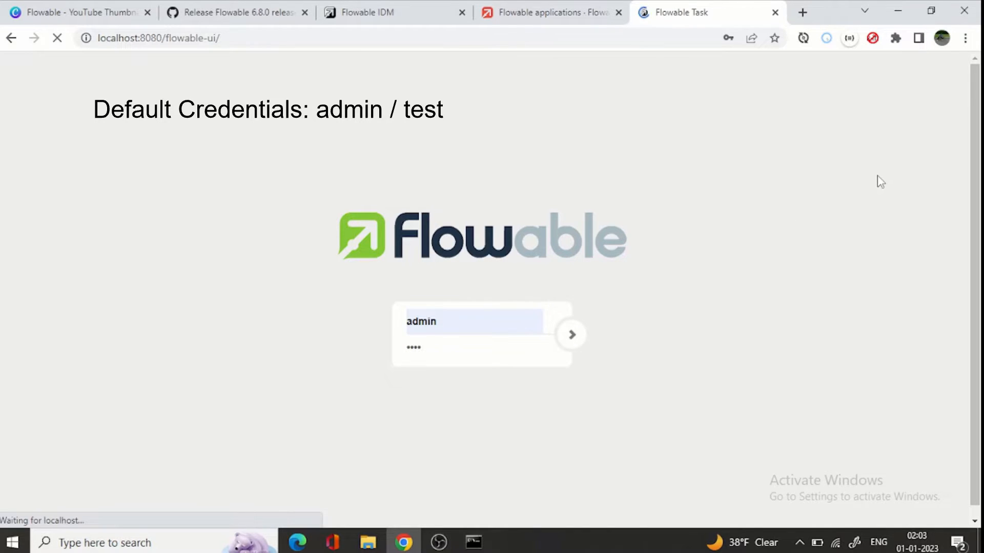
click(570, 334)
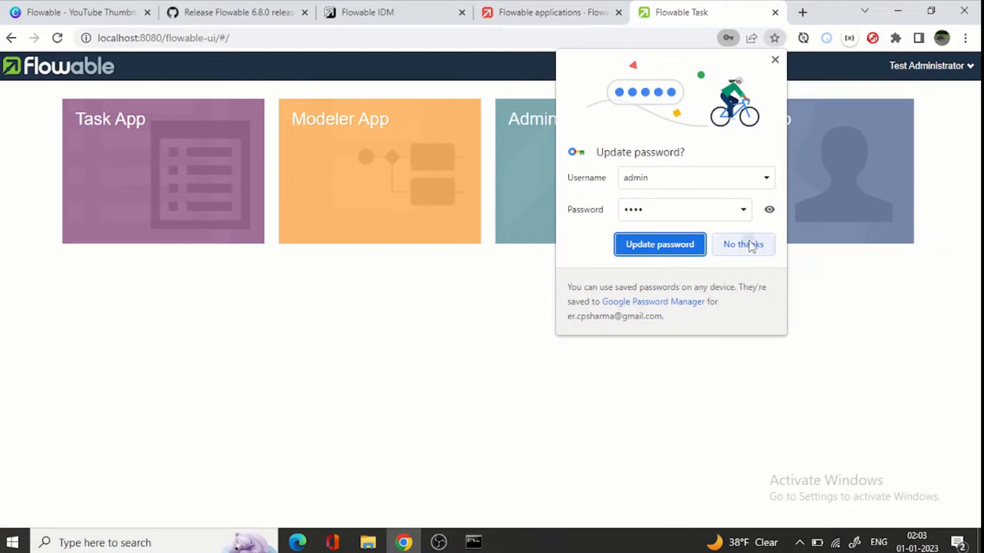
click(743, 244)
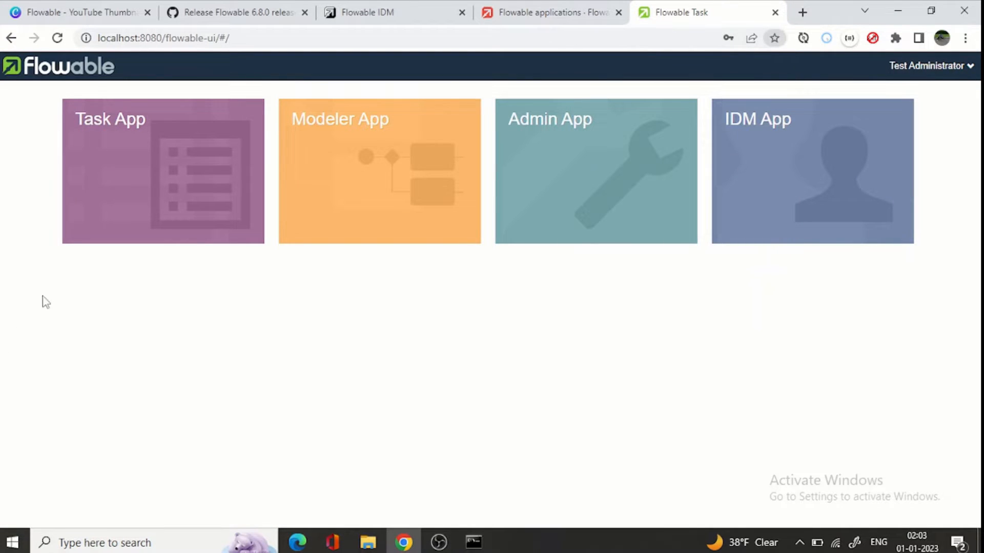
mouse_move(490, 207)
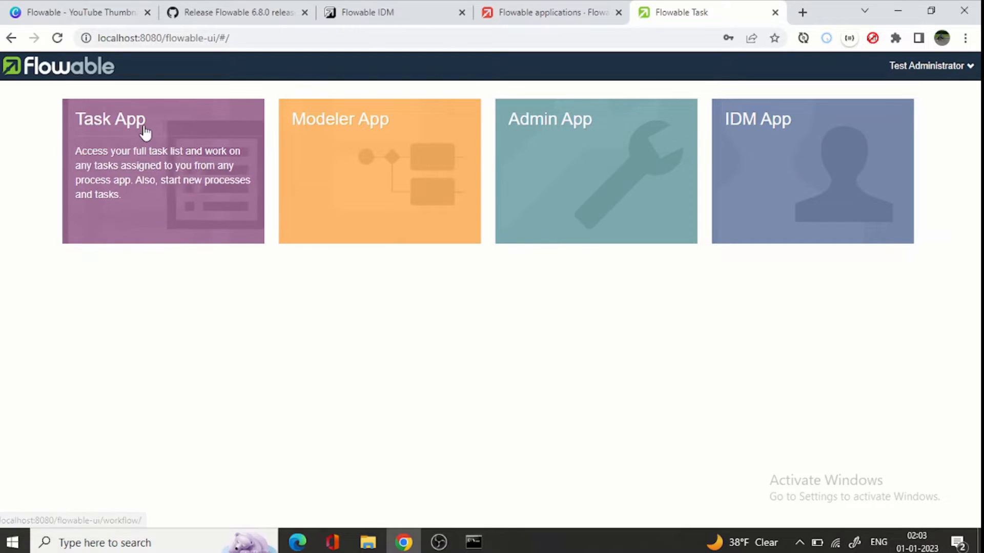
mouse_move(460, 135)
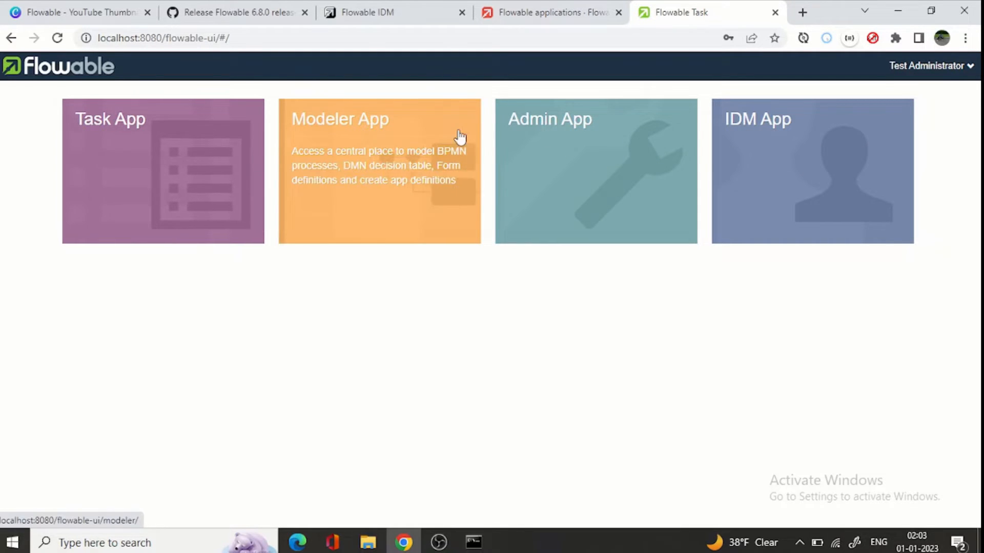
mouse_move(805, 122)
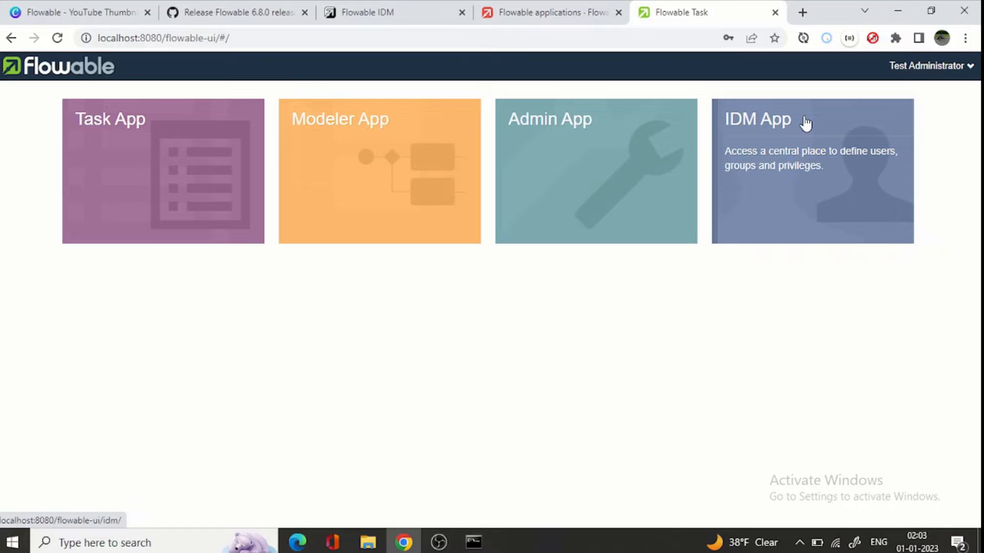
mouse_move(166, 182)
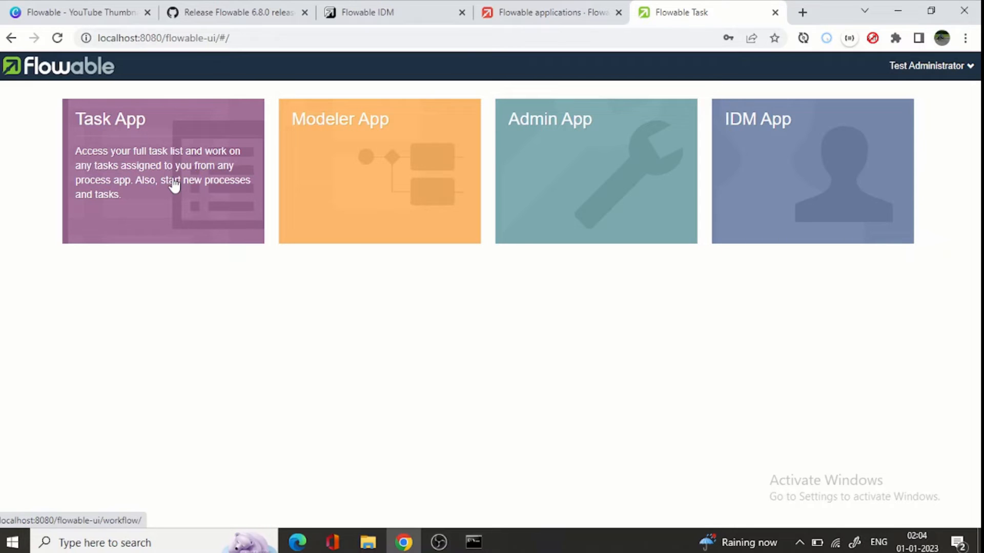
mouse_move(160, 148)
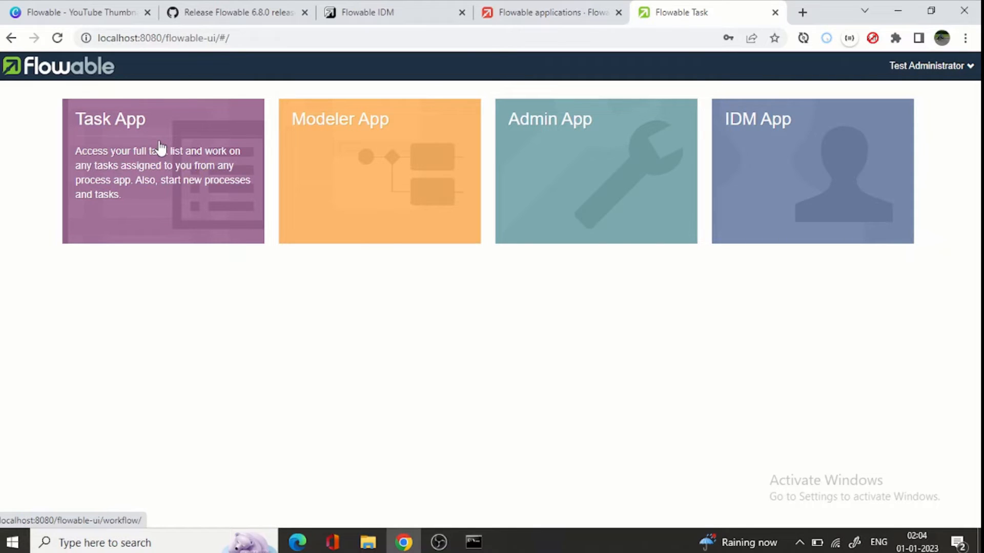
mouse_move(379, 165)
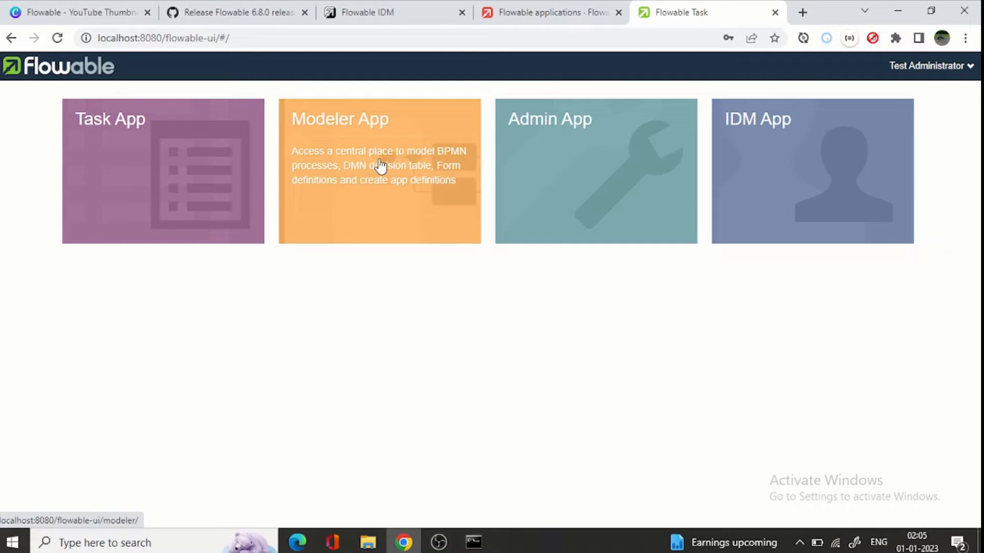
mouse_move(674, 156)
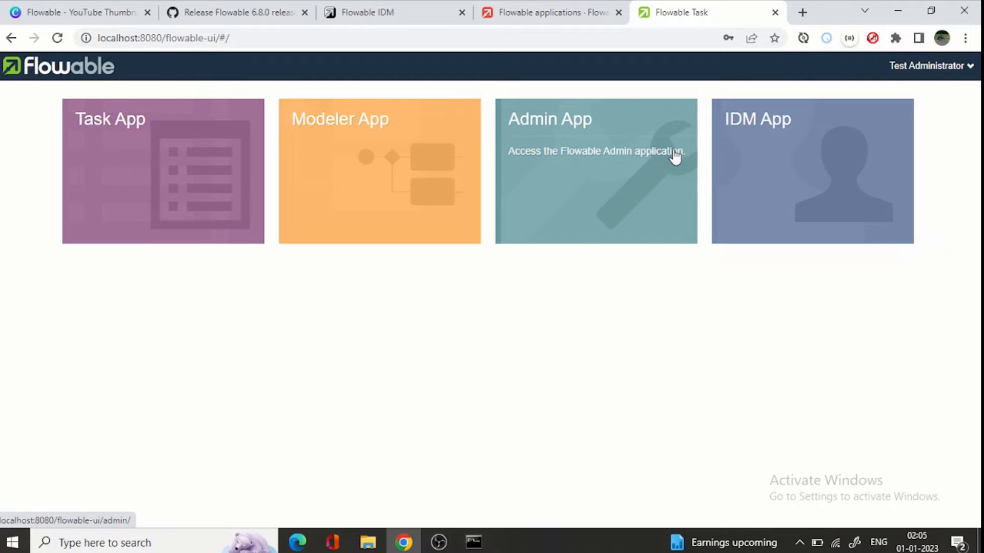
mouse_move(766, 134)
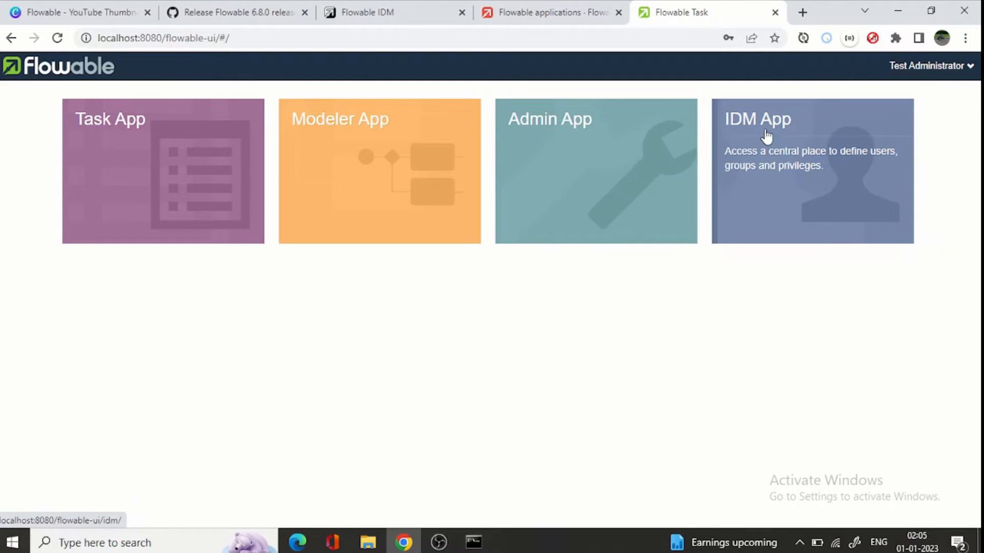
mouse_move(793, 156)
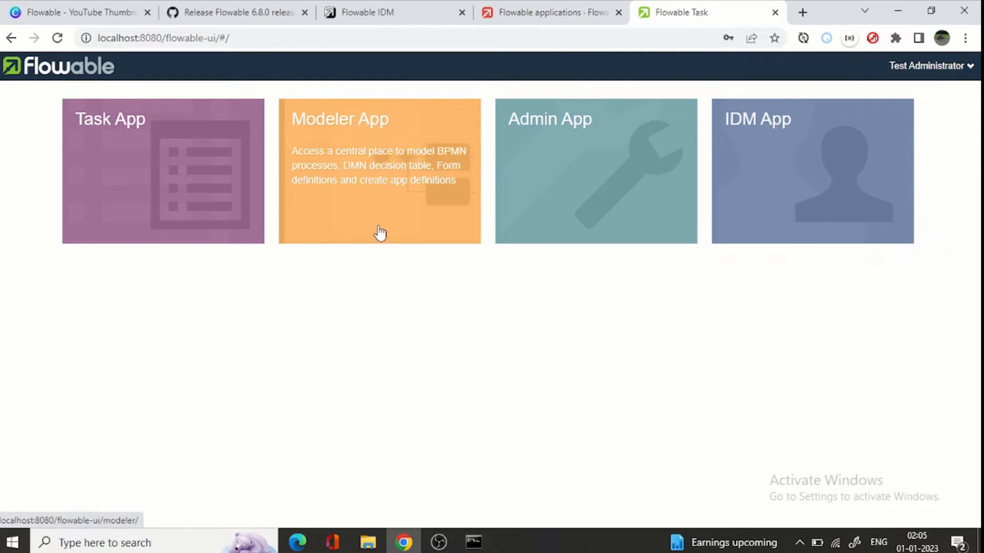
Step: Open the Modeler App and start a new process with Create Process
click(380, 170)
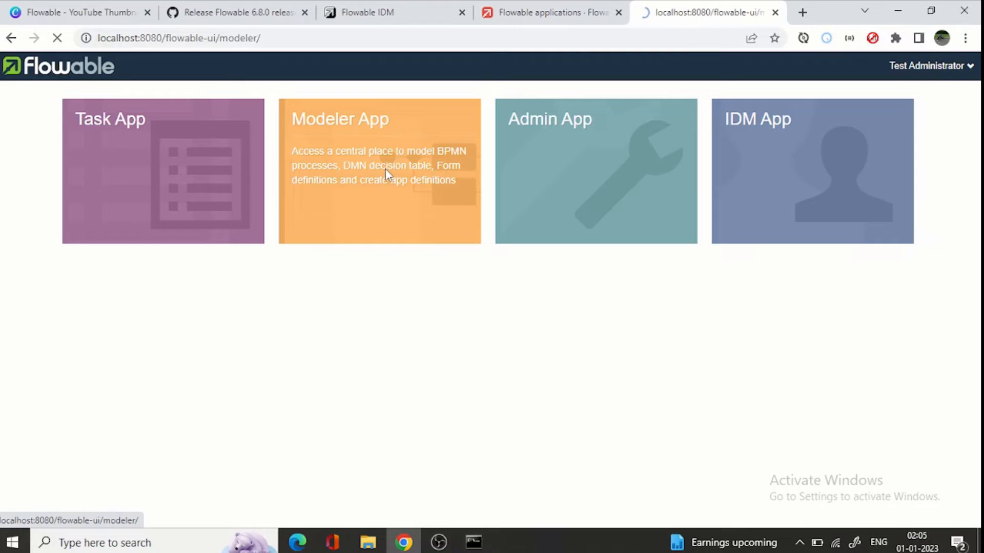
click(379, 171)
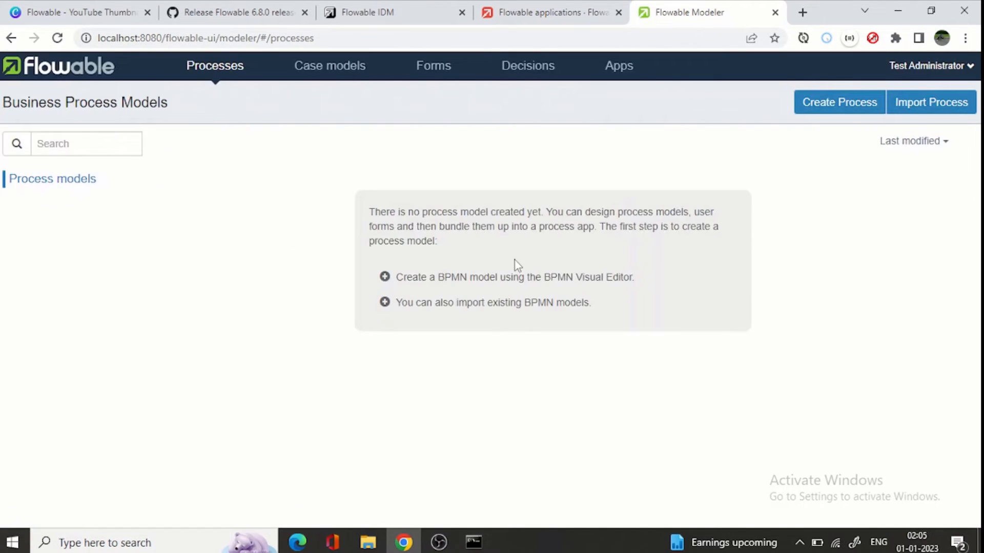
mouse_move(246, 122)
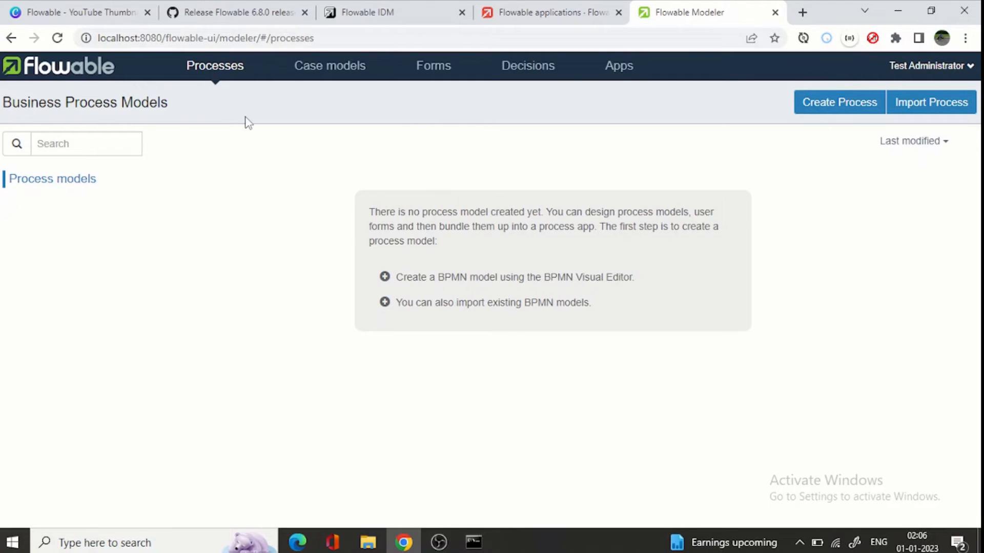
mouse_move(839, 101)
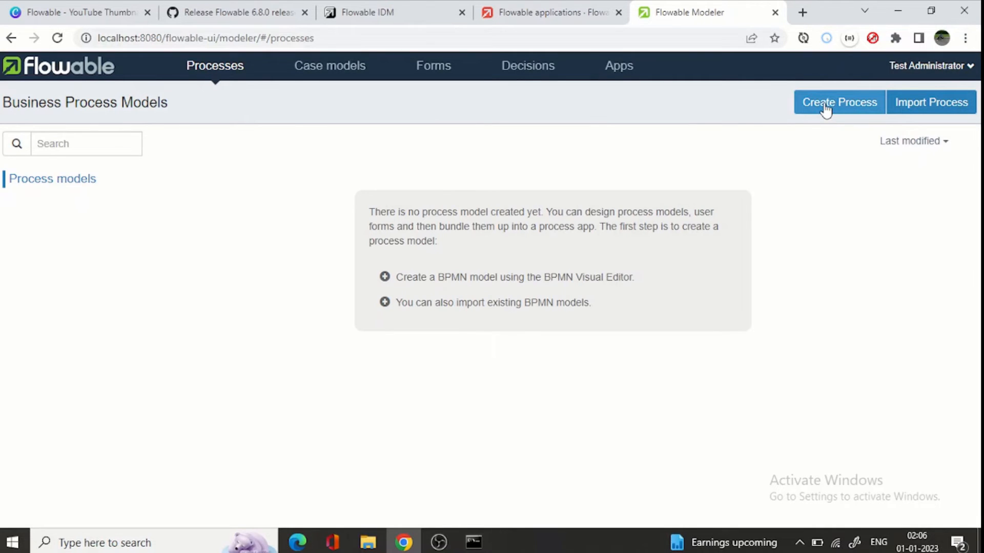
click(839, 103)
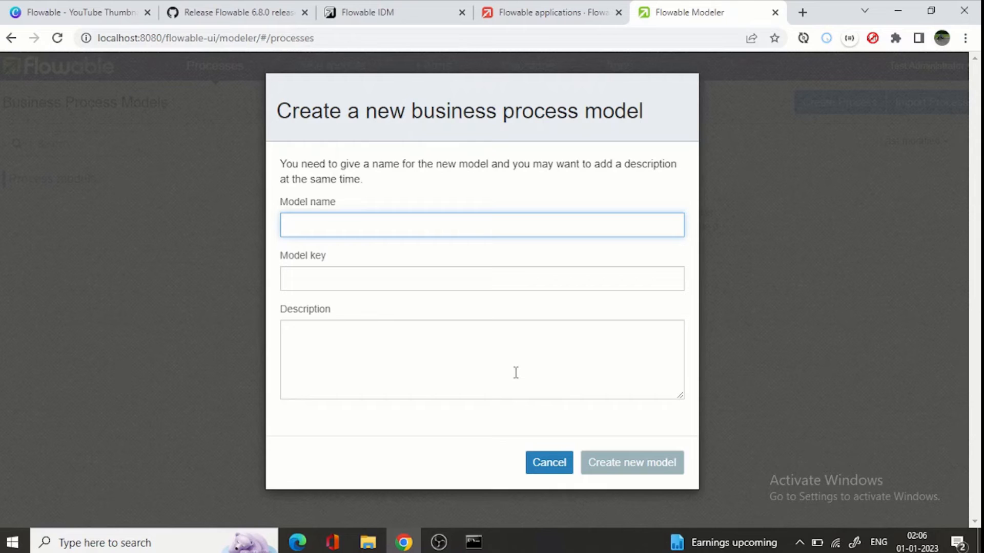
Step: Create a model with name, key and description all set to 'HelloBPMN'
text(HE)
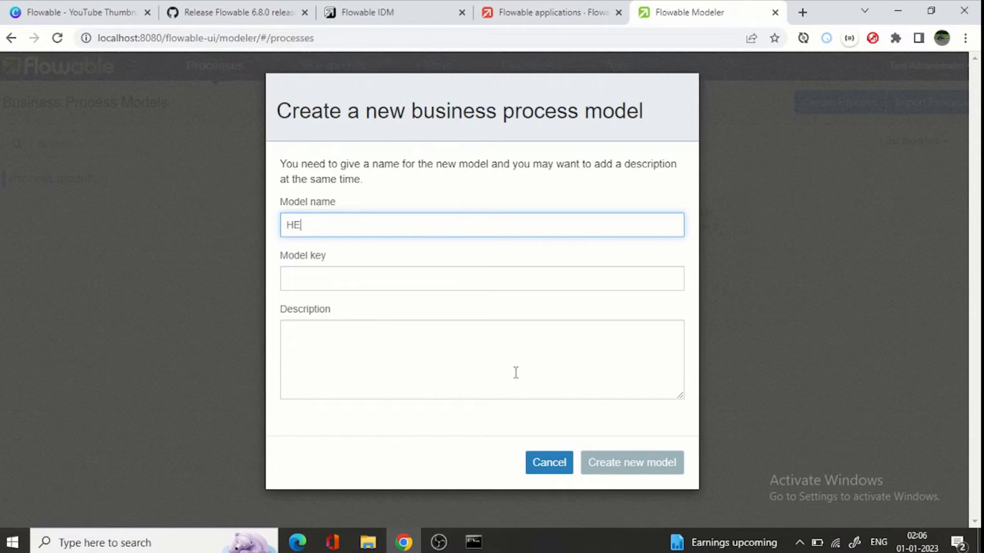
text(I)
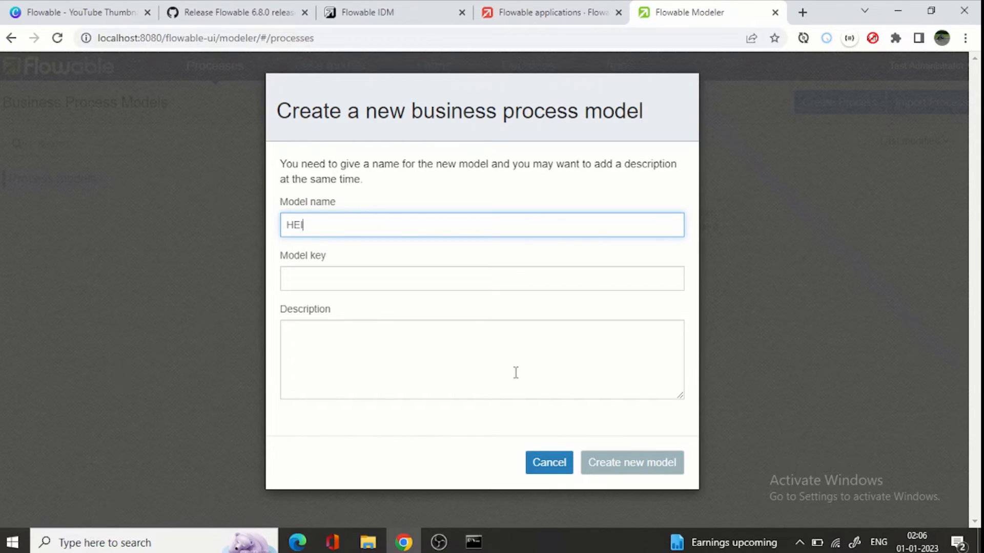
text(Hello)
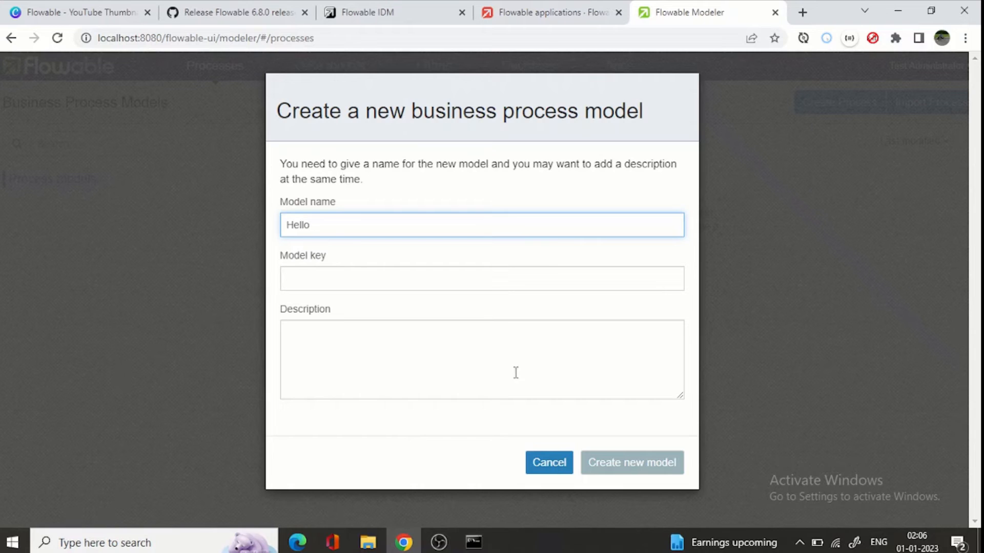
text(BPMN)
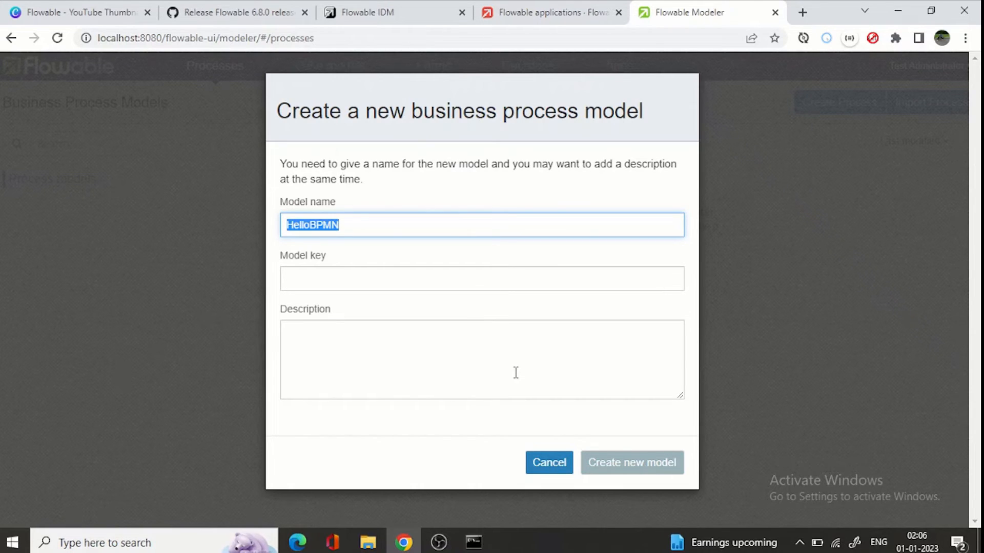
click(481, 279)
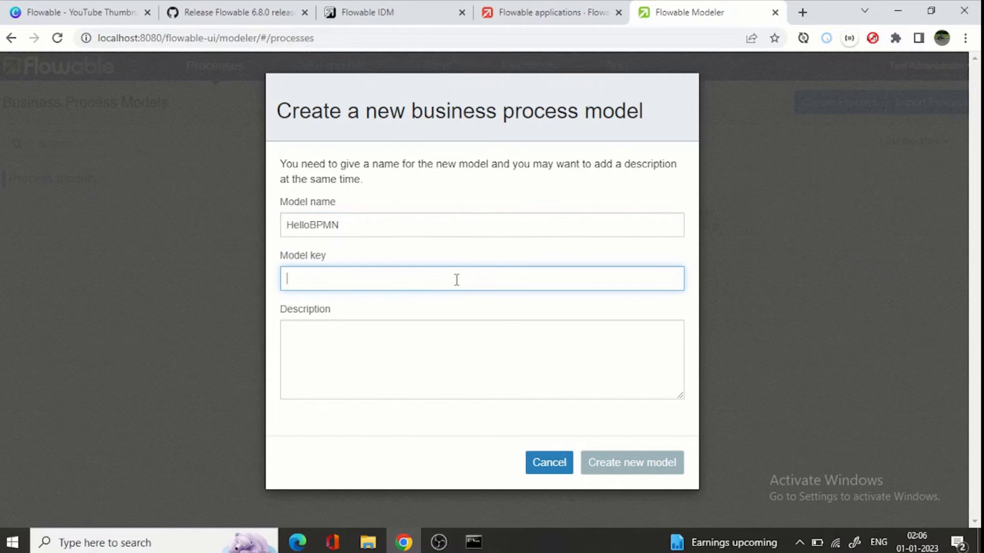
text(HelloBPMN)
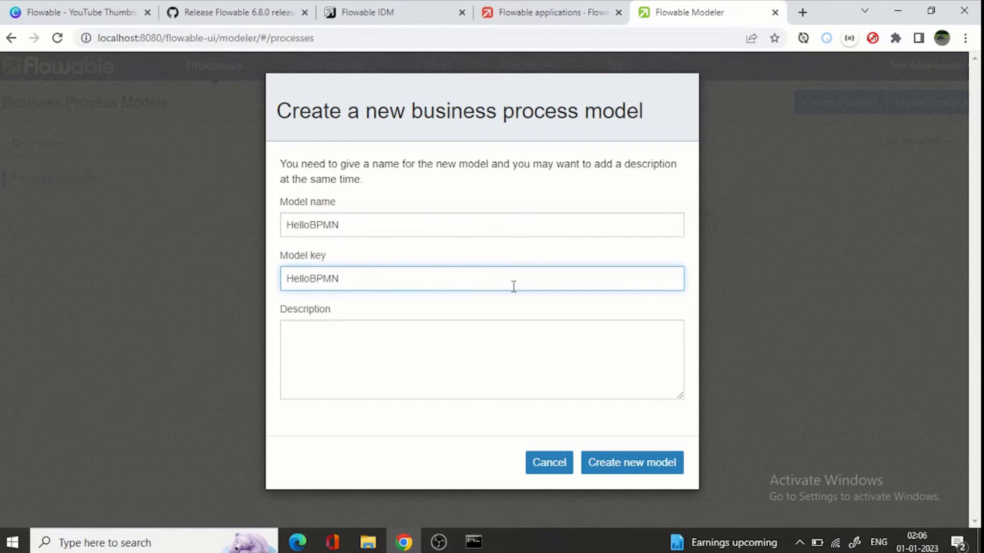
click(481, 359)
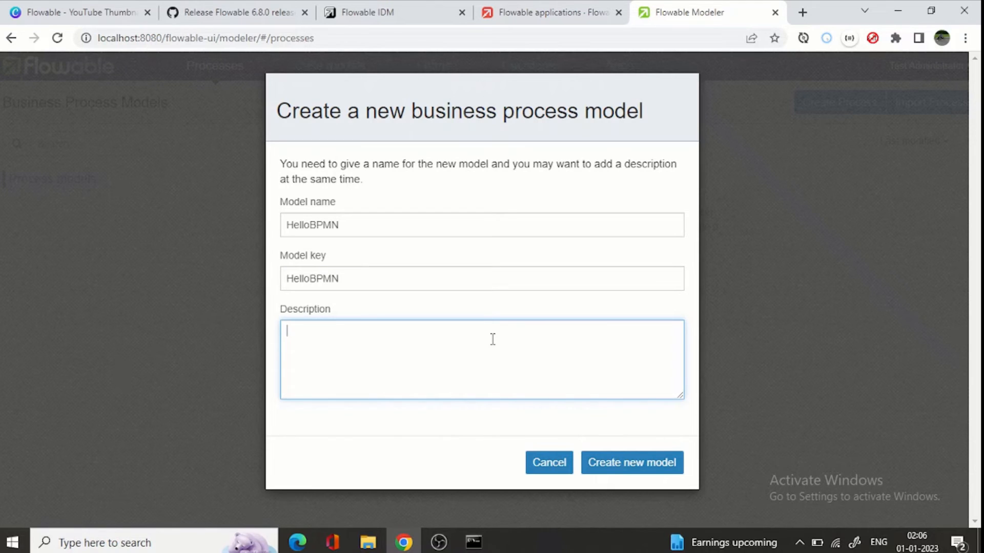
text(HelloBPMN)
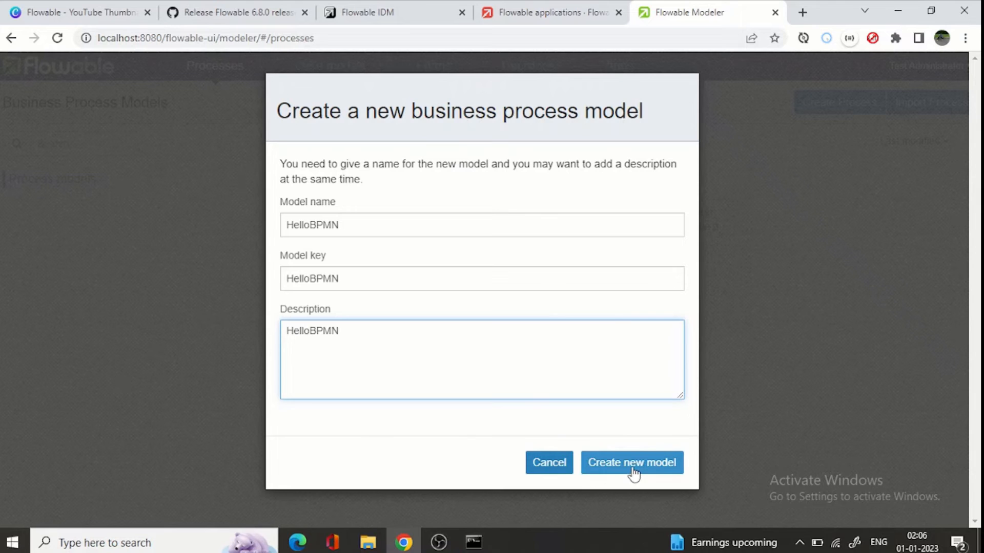
click(632, 462)
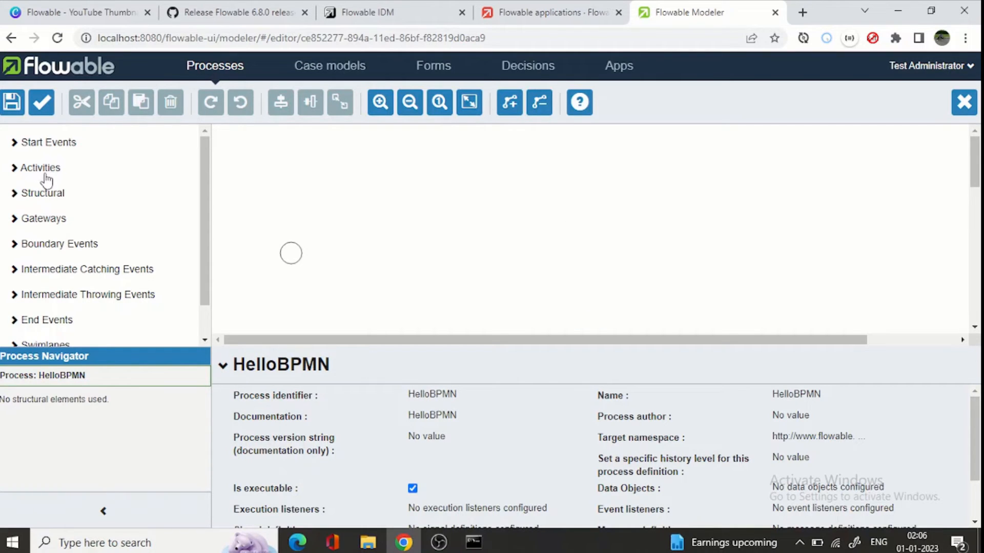
mouse_move(179, 229)
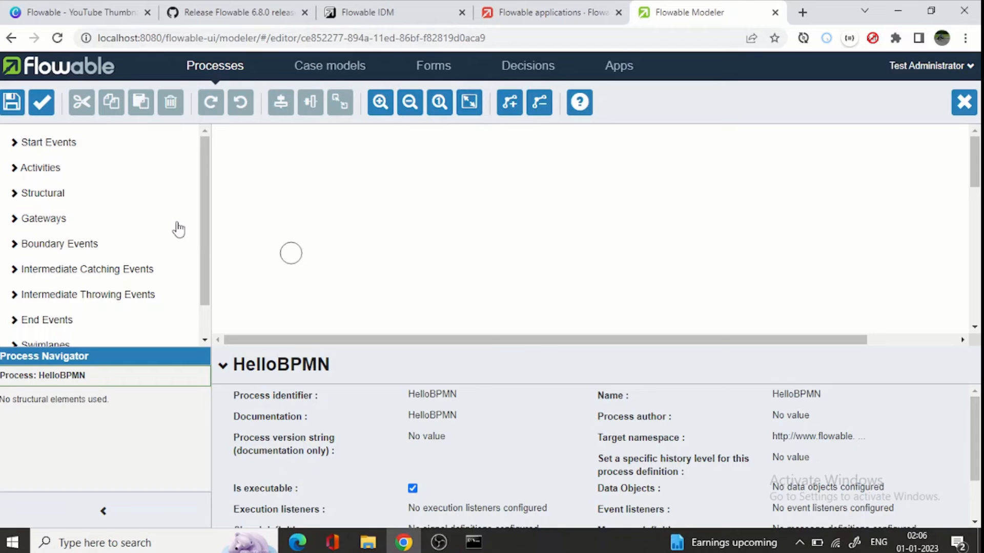
Step: Append a user task labelled 'approve/reject' after the start event
click(290, 252)
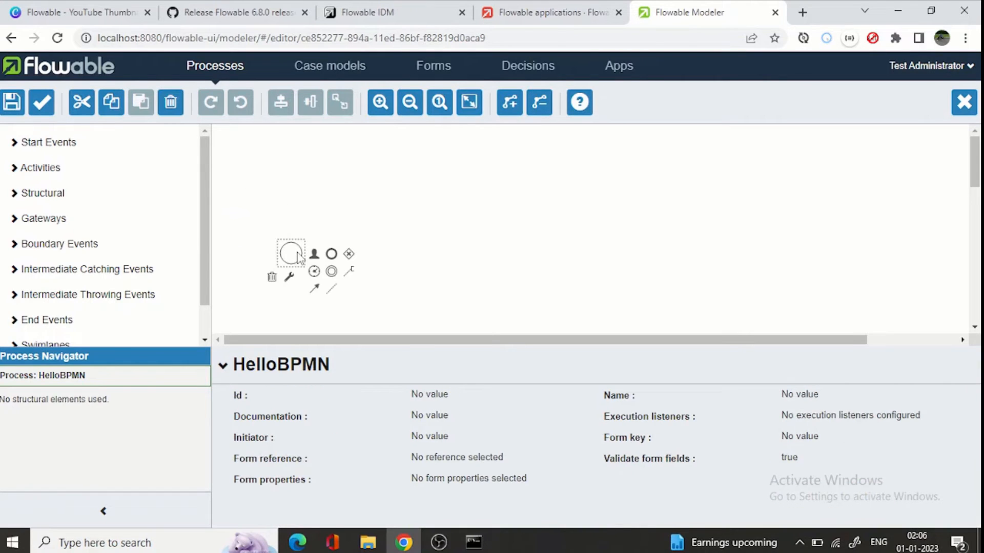
mouse_move(314, 254)
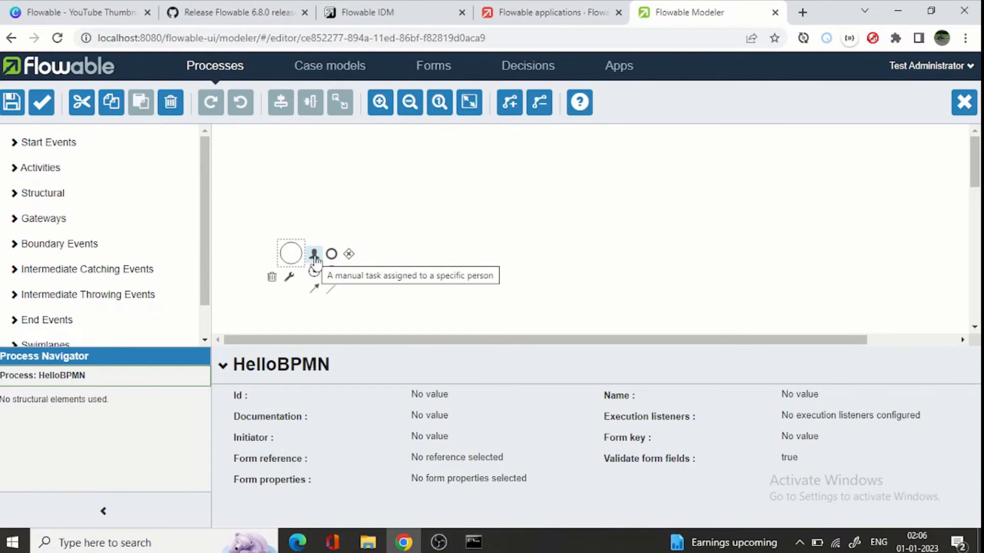
click(313, 254)
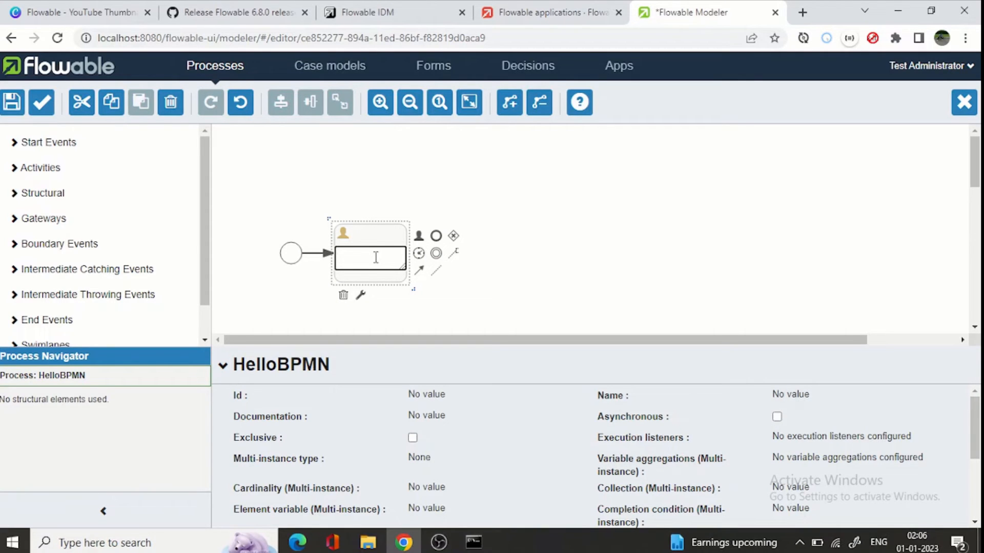
text(approve)
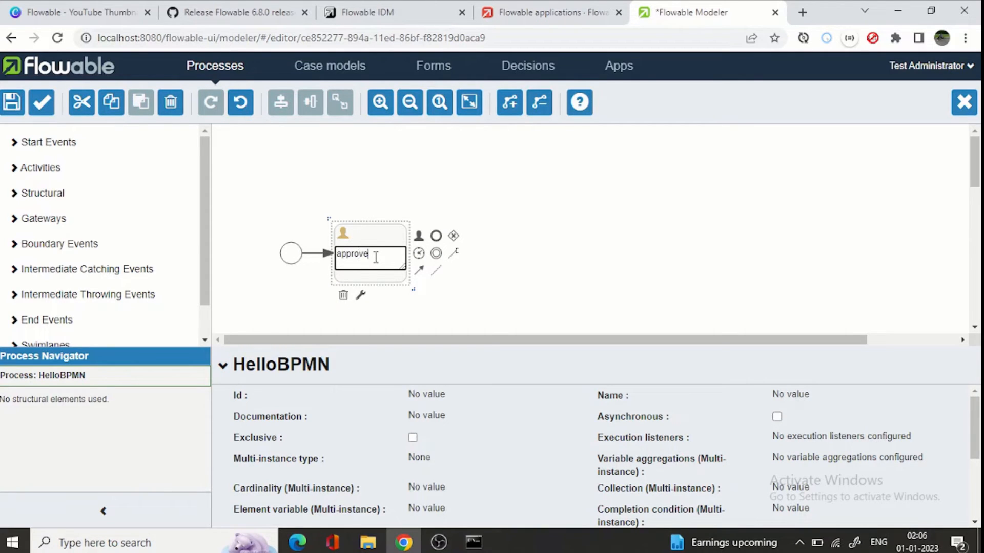
text(/reject)
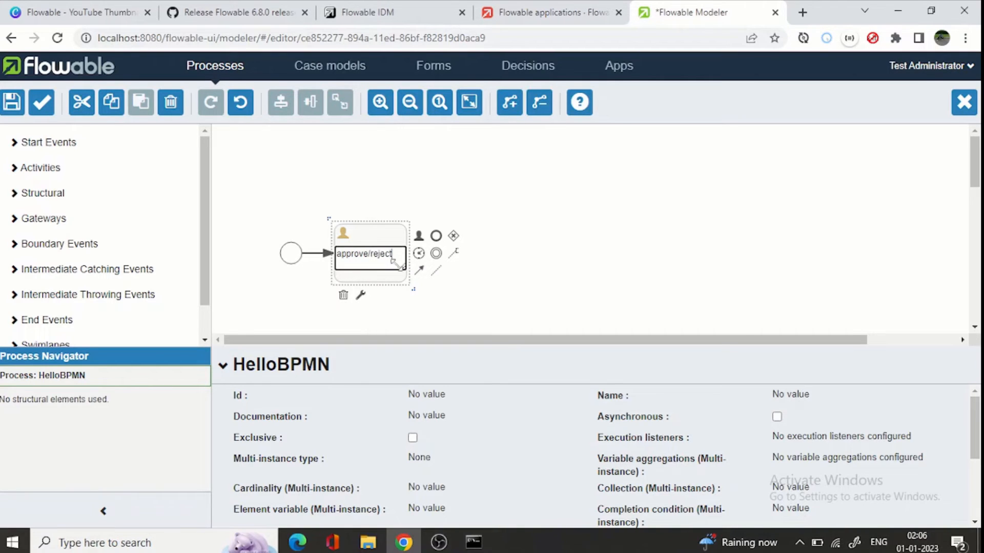
mouse_move(436, 237)
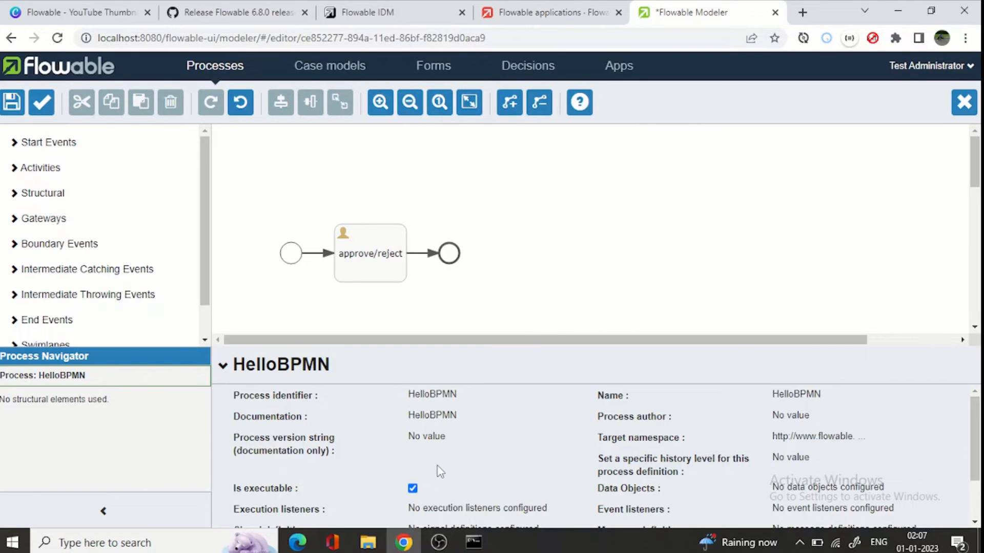
Step: Open the Assignments dialog from the approve/reject task's properties panel
scroll(down, 3)
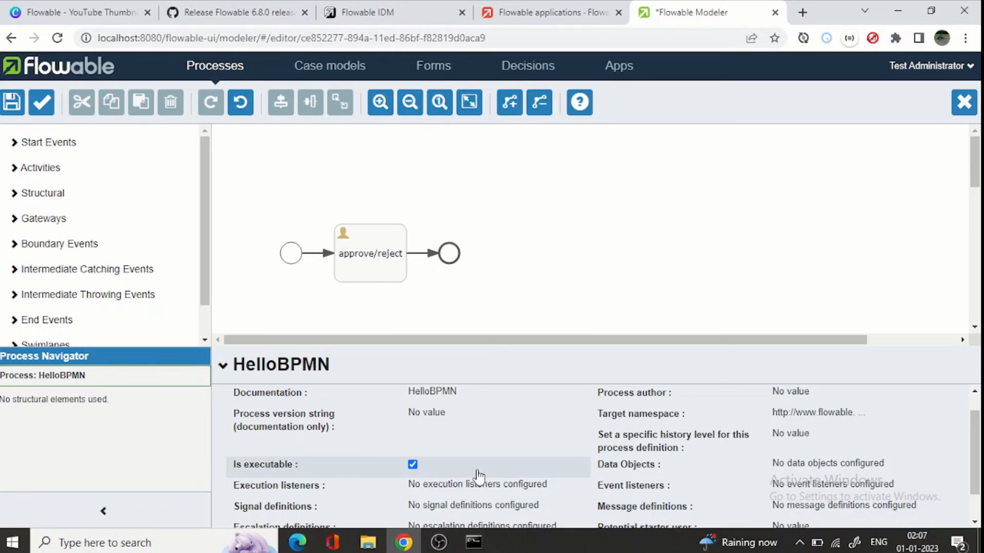
click(370, 253)
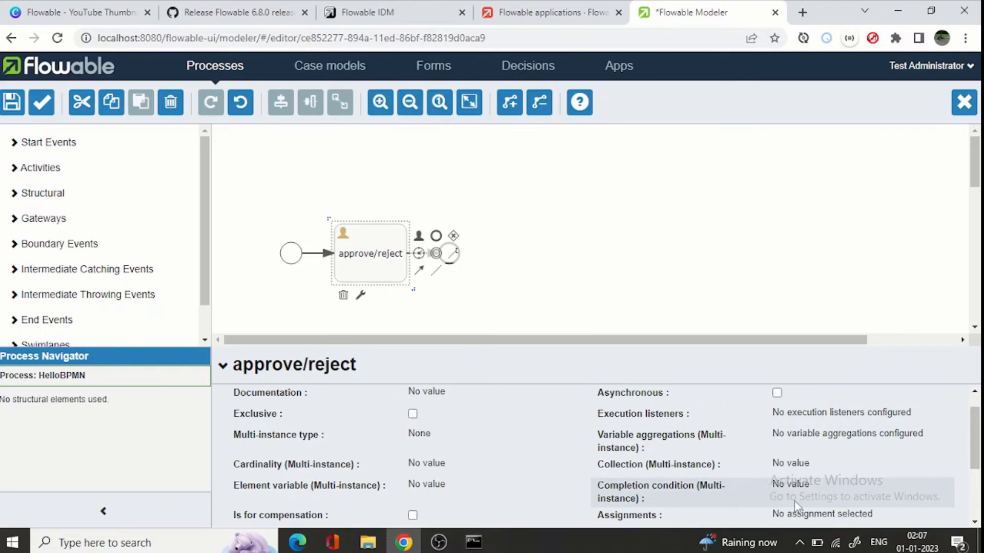
scroll(down, 3)
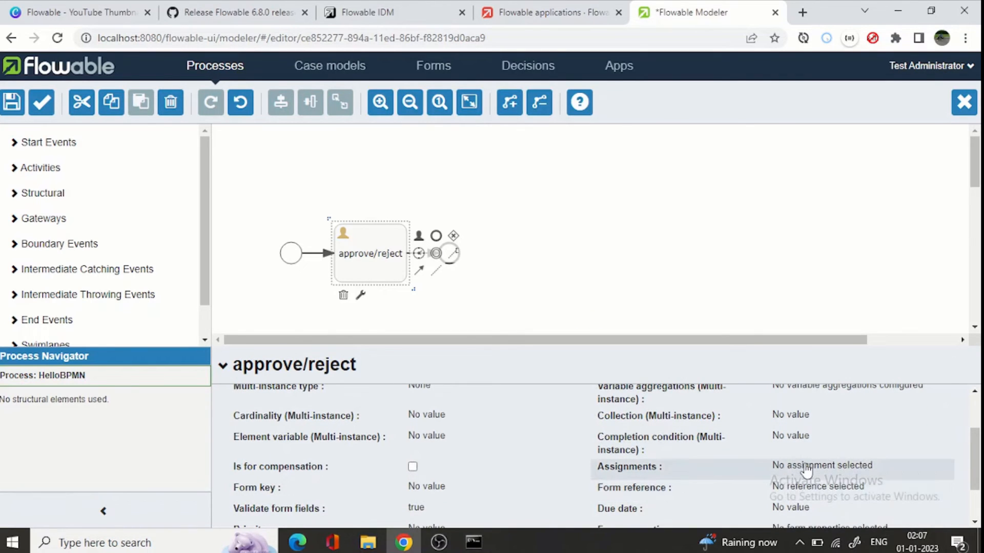
click(822, 465)
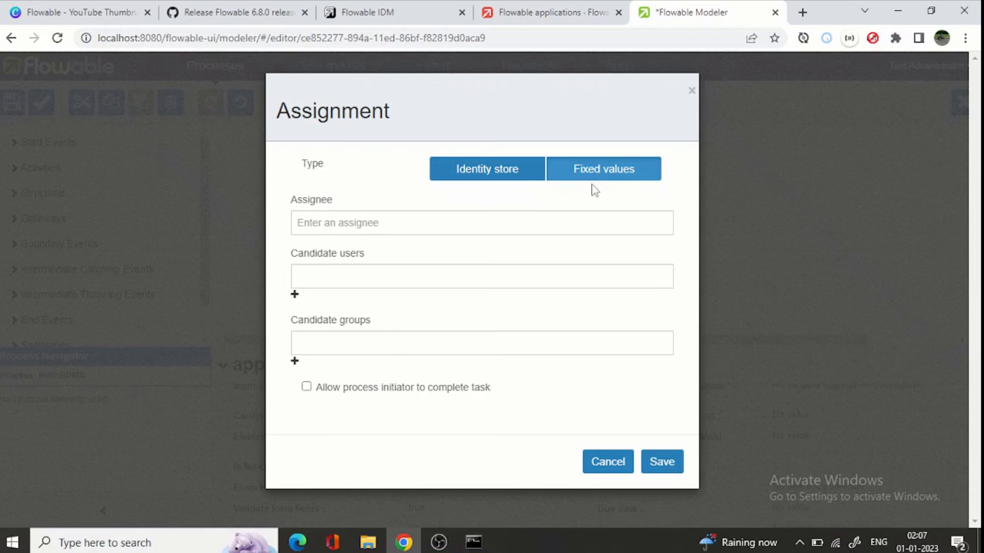
Step: Set the approve/reject task's assignee to 'admin' and save the assignment
click(482, 223)
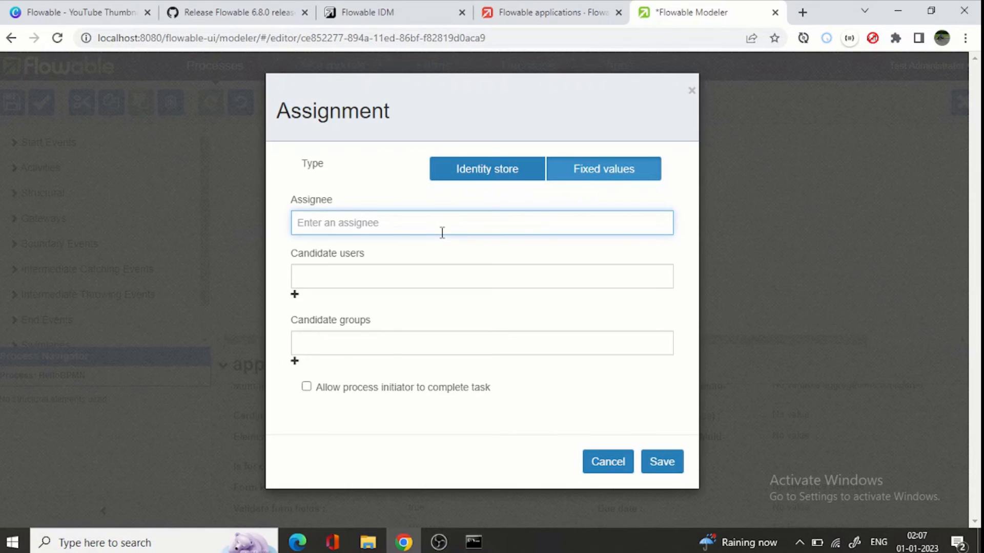
text(admin)
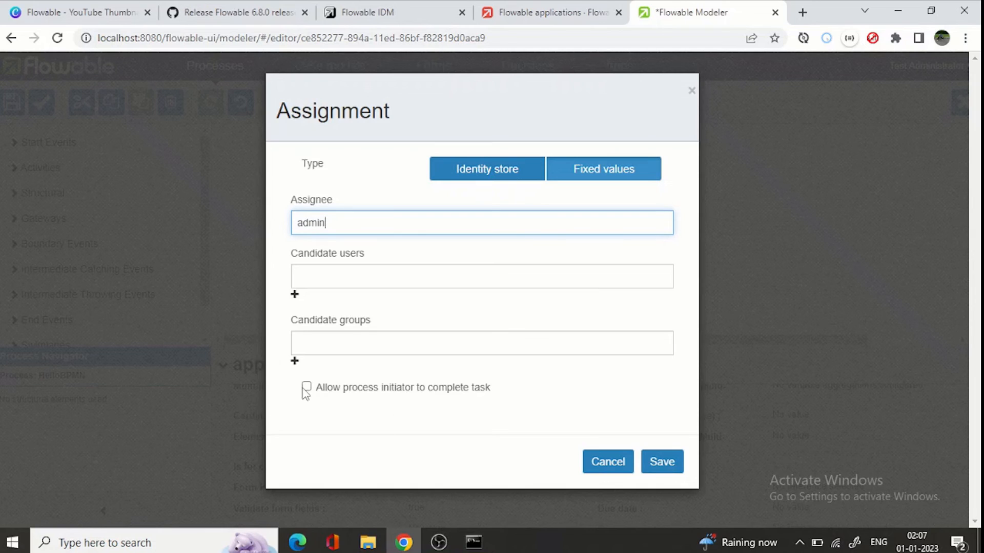
mouse_move(408, 391)
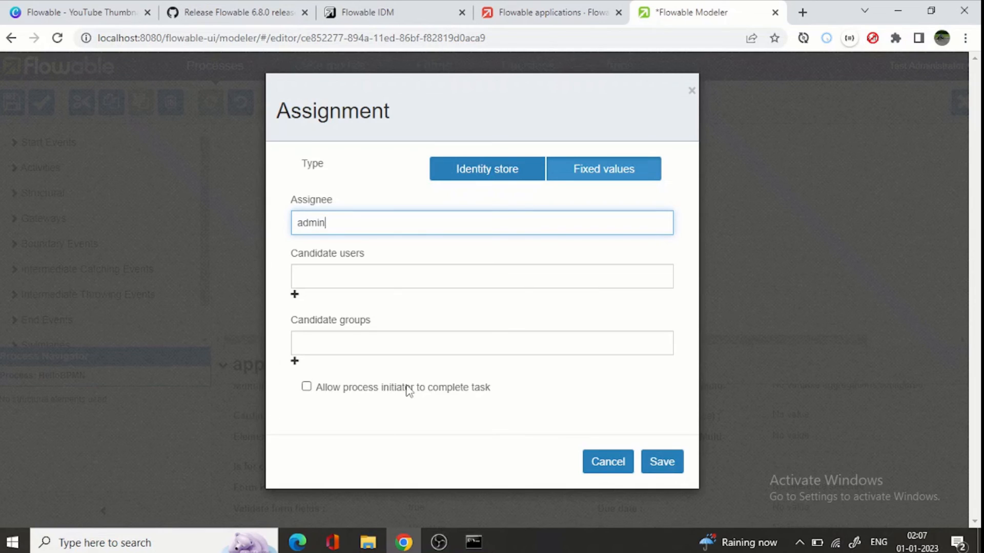
mouse_move(513, 388)
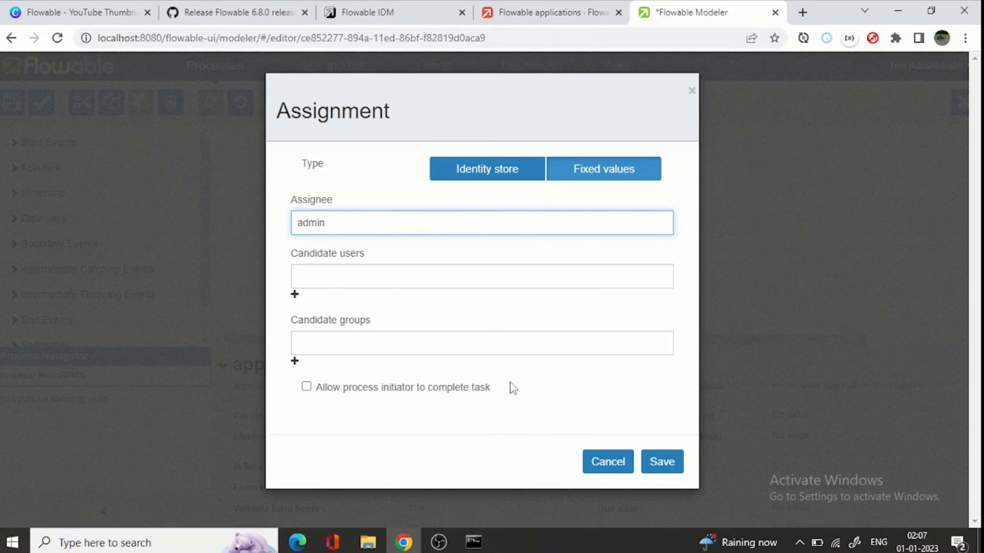
mouse_move(502, 385)
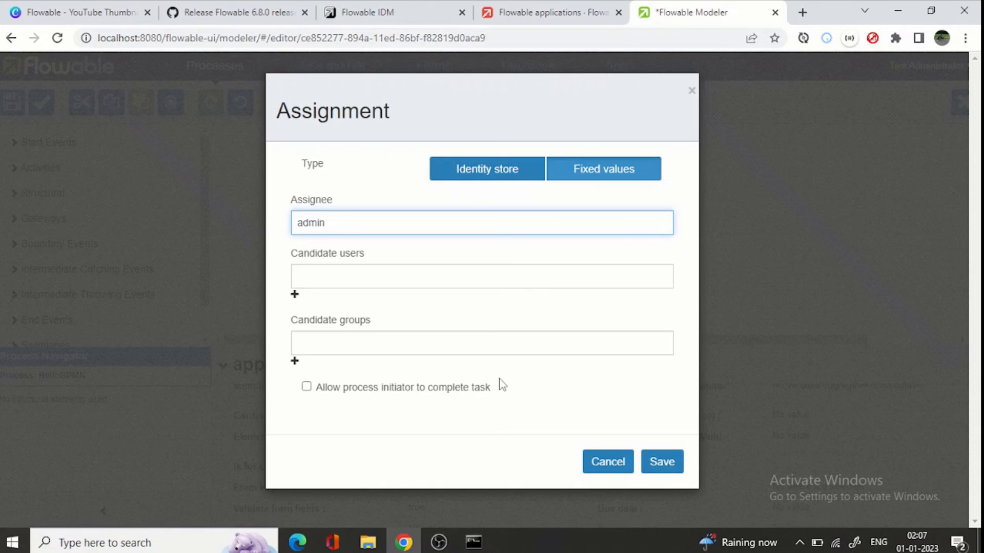
mouse_move(502, 388)
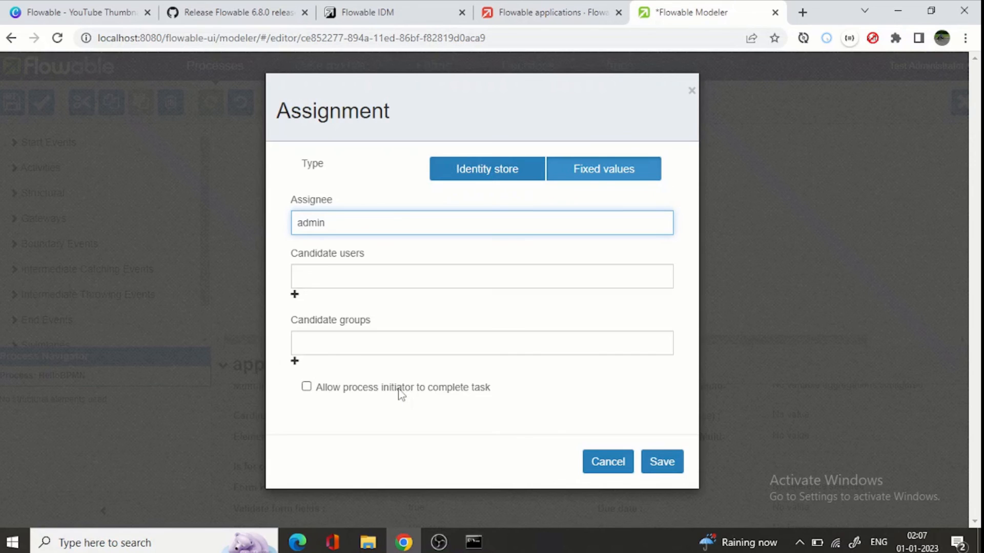
click(482, 223)
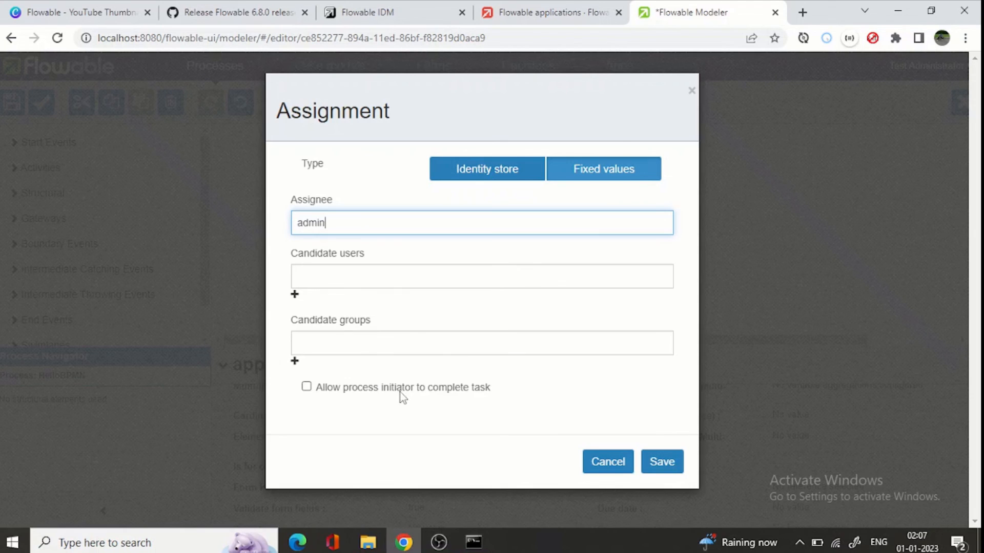
mouse_move(399, 380)
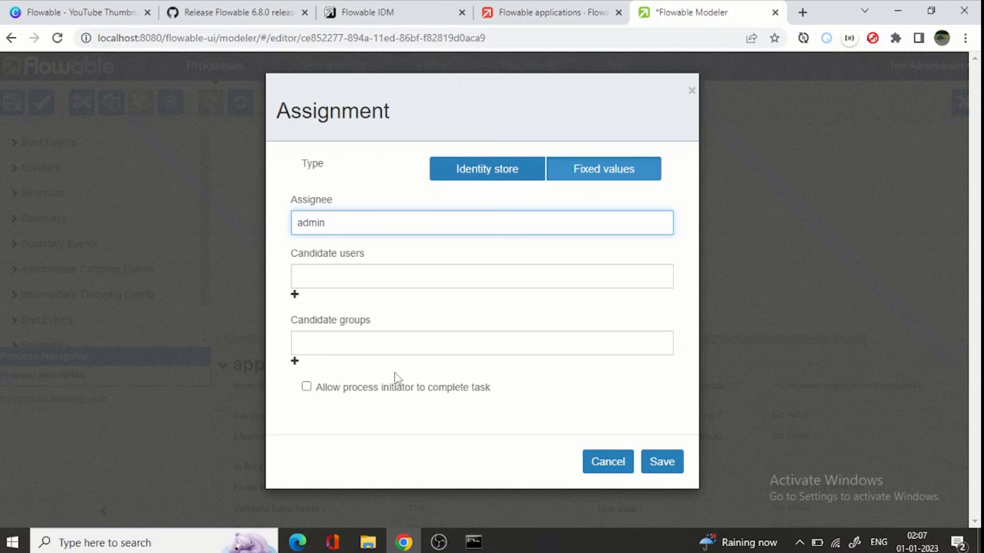
mouse_move(593, 422)
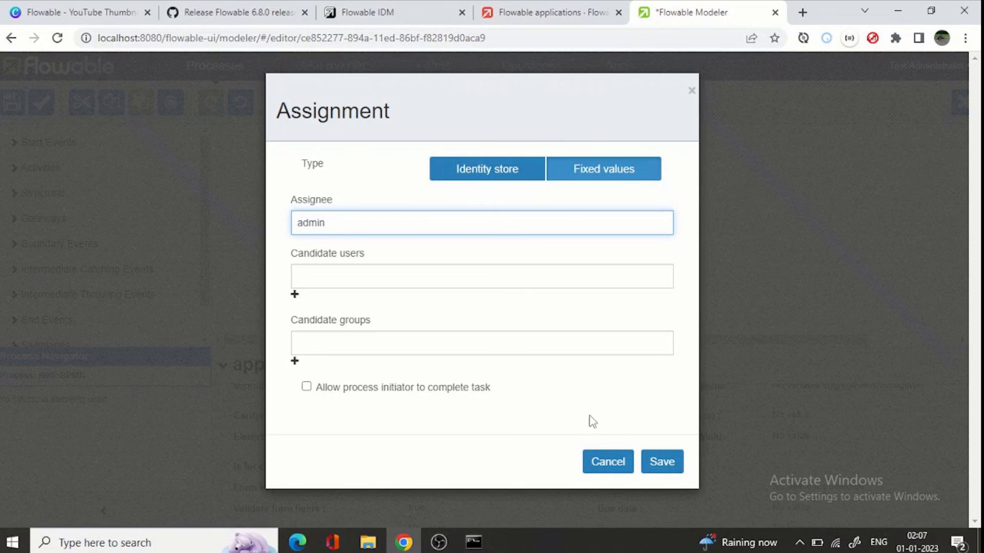
click(661, 462)
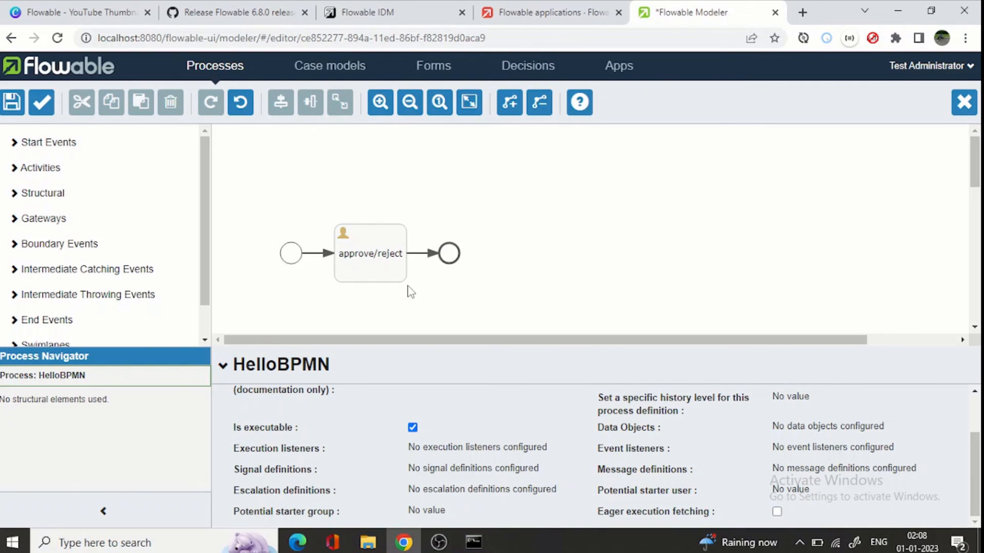
mouse_move(381, 209)
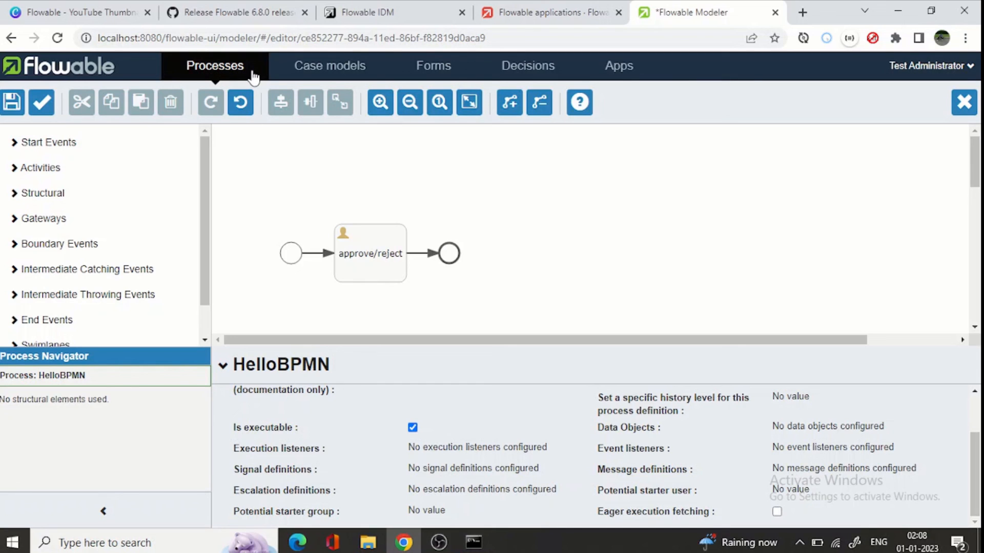
mouse_move(251, 75)
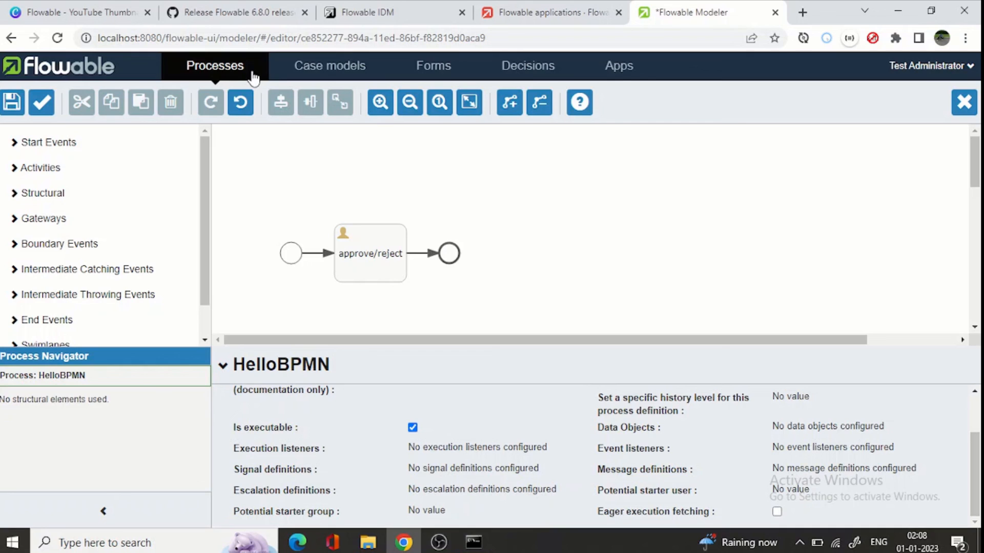
mouse_move(422, 206)
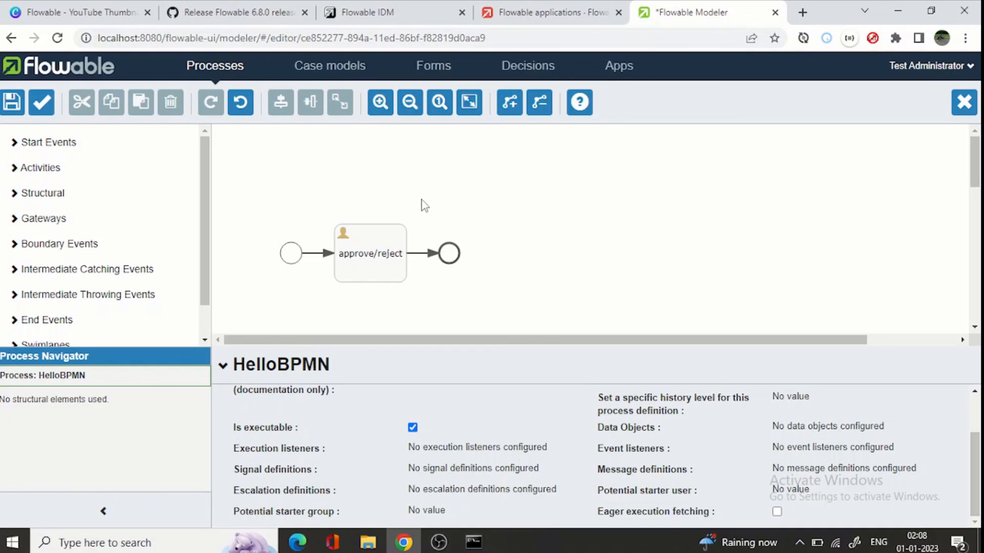